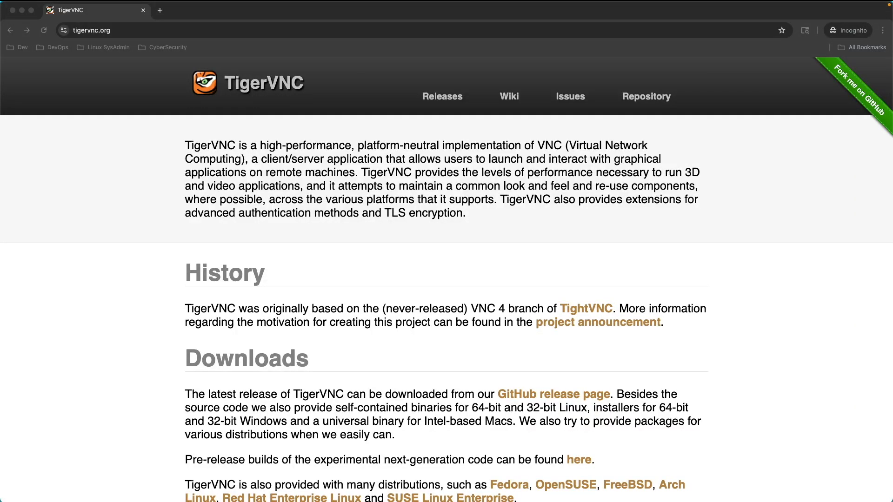
{"action": "mouse_move", "coordinate": [285, 236]}
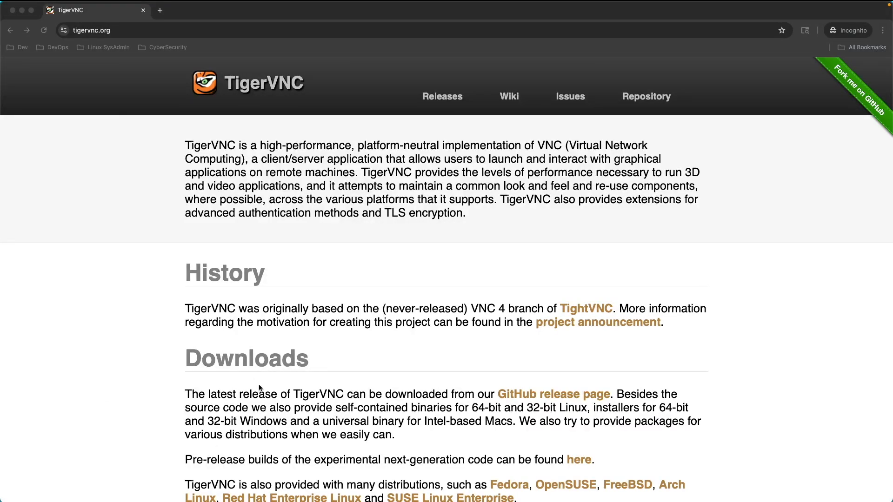
- Reach the SourceForge files listing for TigerVNC 1.15.0 from the releases page
{"action": "scroll", "scroll_direction": "down", "scroll_amount": 3}
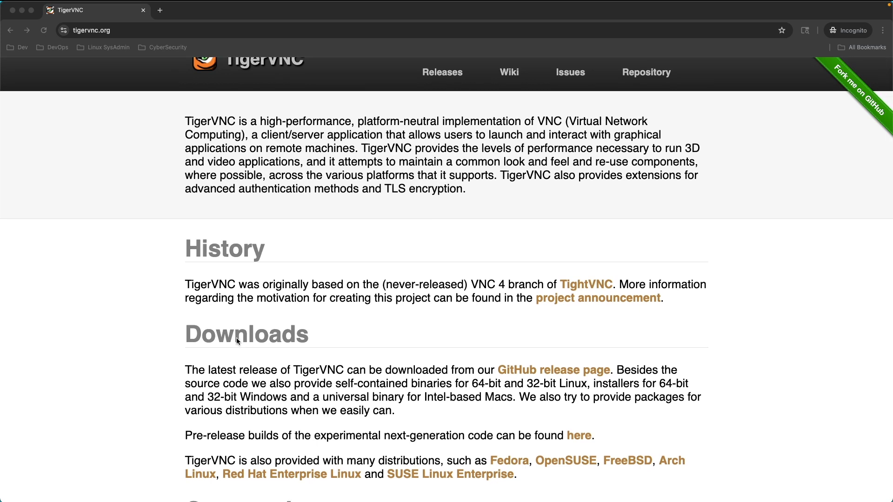
{"action": "scroll", "scroll_direction": "down", "scroll_amount": 3}
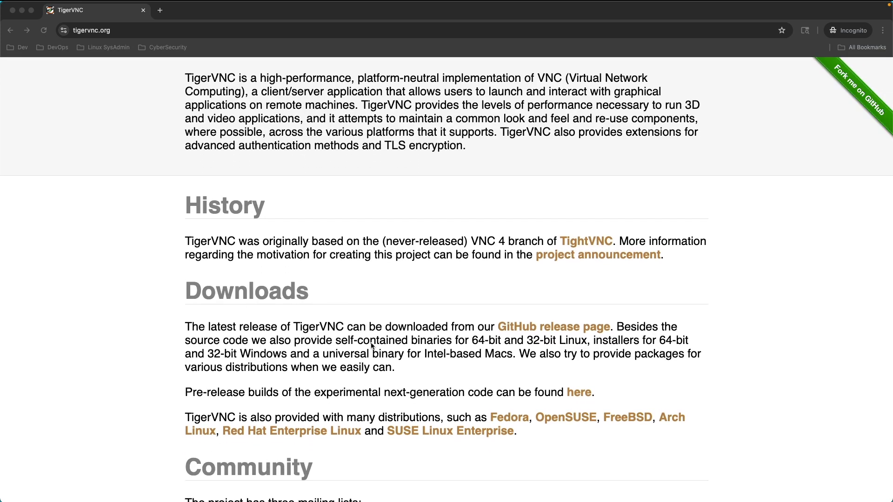
{"action": "mouse_move", "coordinate": [428, 337]}
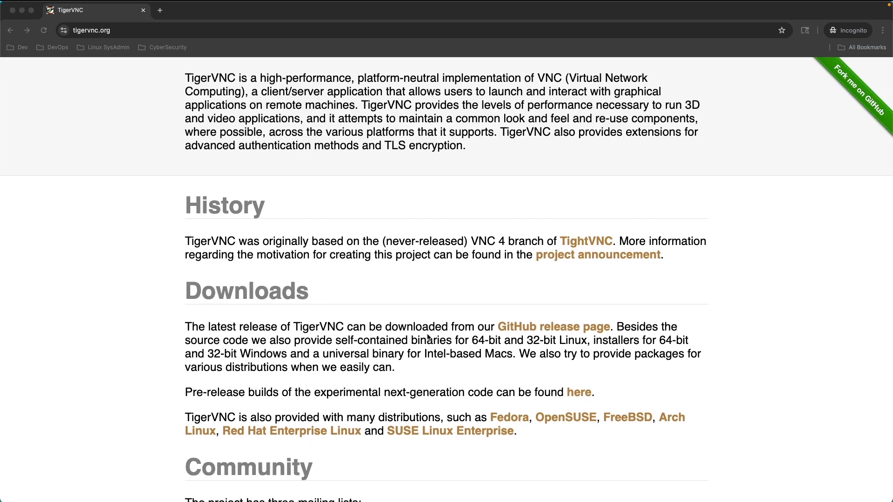
{"action": "mouse_move", "coordinate": [519, 327]}
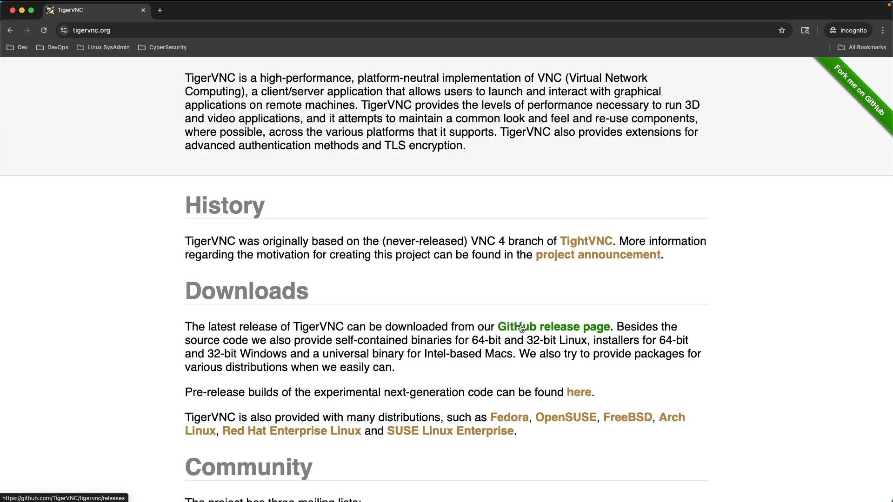
{"action": "mouse_move", "coordinate": [289, 268]}
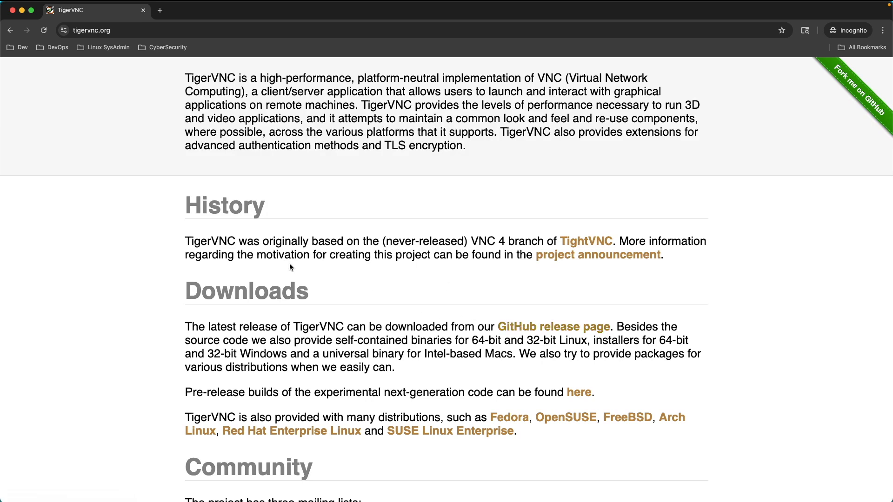
{"action": "mouse_move", "coordinate": [383, 302]}
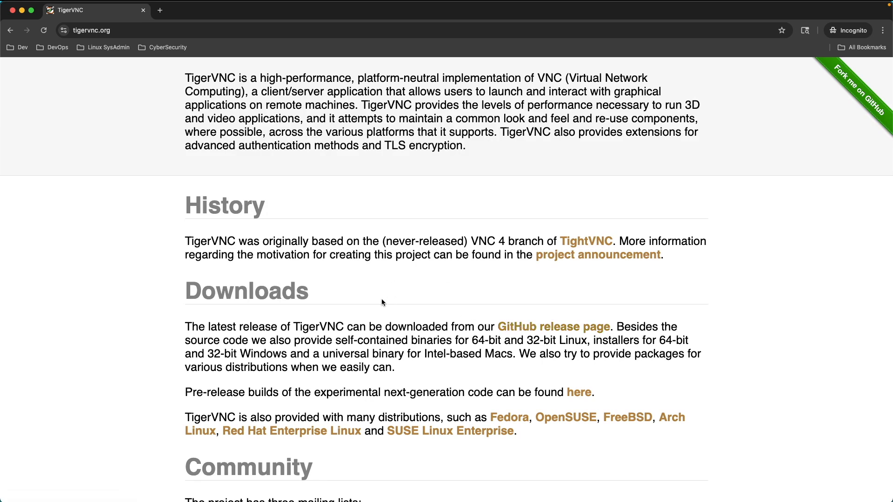
{"action": "mouse_move", "coordinate": [509, 335]}
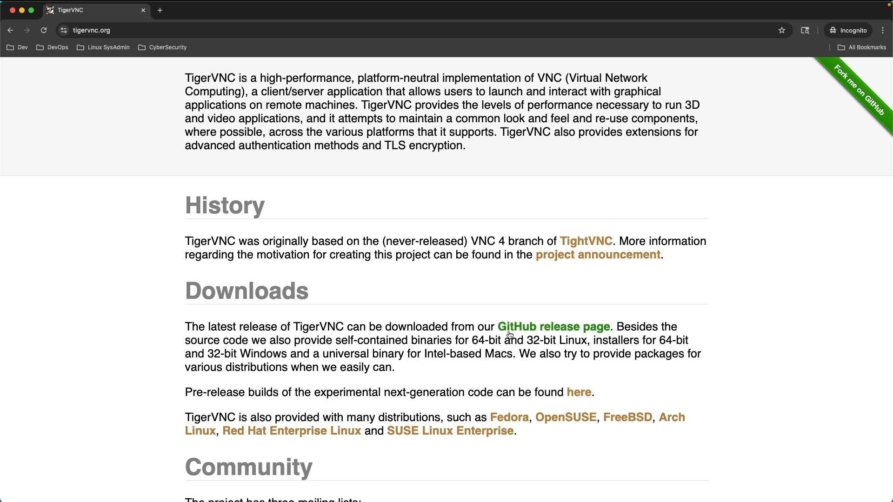
{"action": "left_click", "coordinate": [553, 326]}
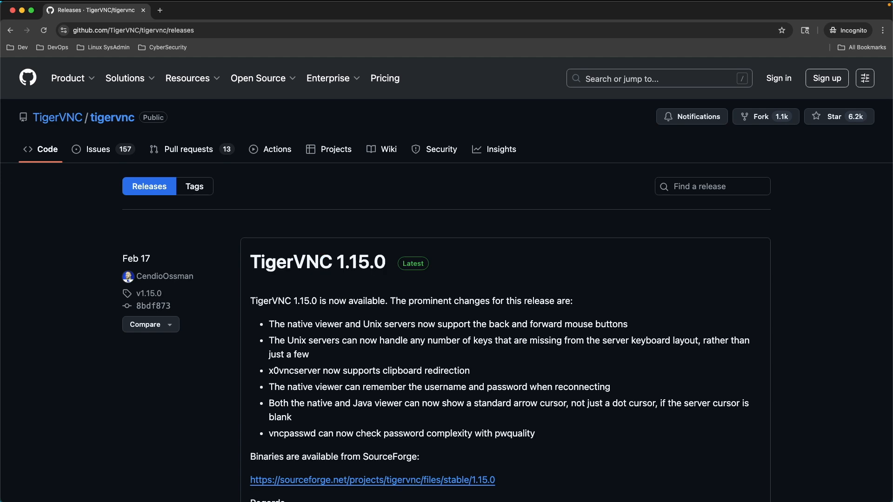
{"action": "scroll", "scroll_direction": "down", "scroll_amount": 3}
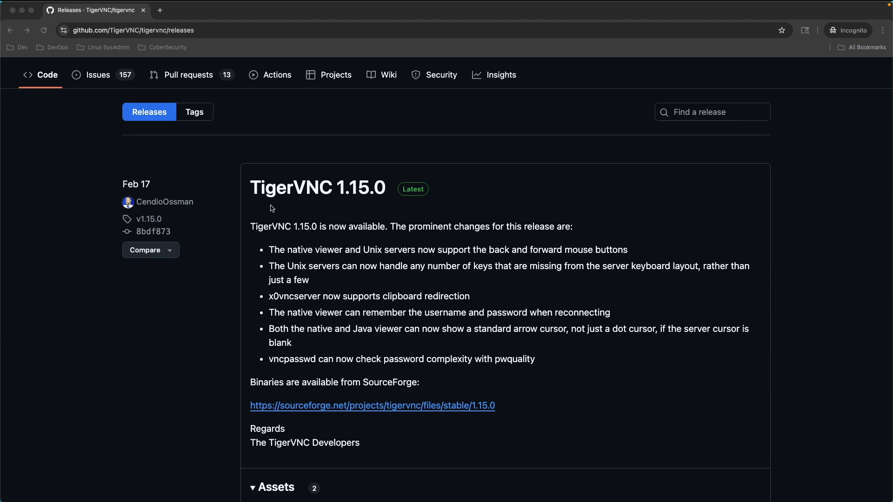
{"action": "mouse_move", "coordinate": [334, 208]}
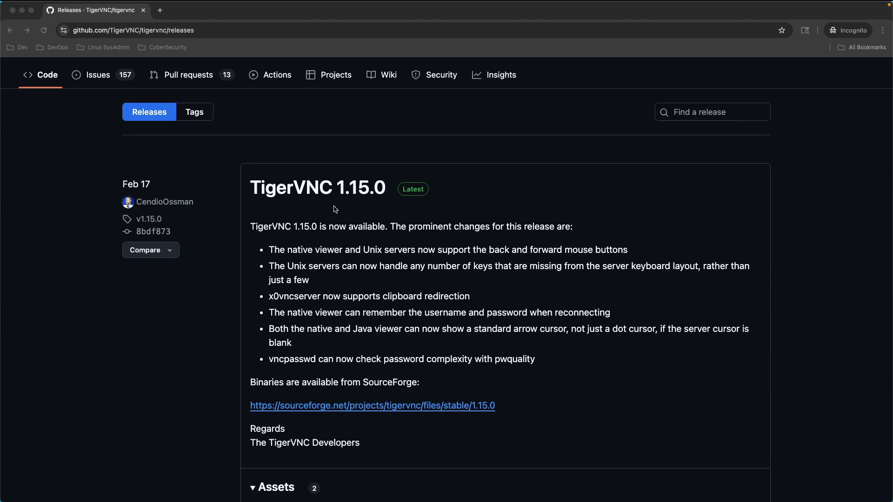
{"action": "scroll", "scroll_direction": "down", "scroll_amount": 3}
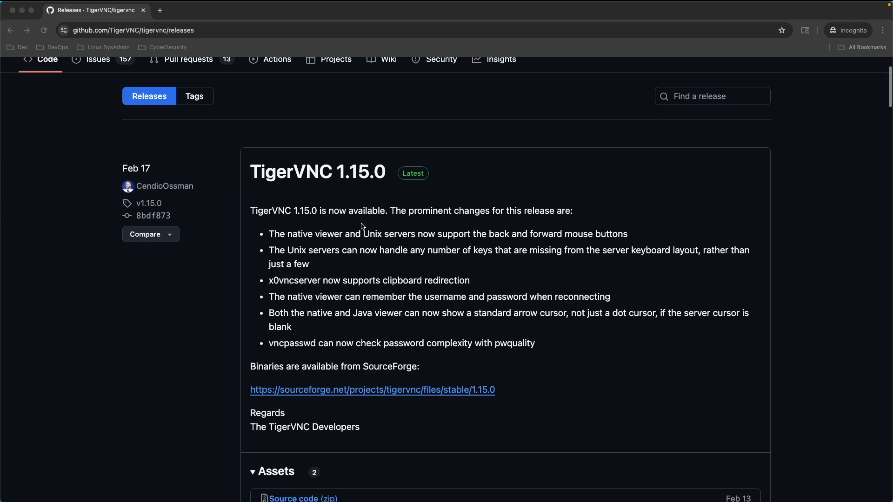
{"action": "mouse_move", "coordinate": [411, 327]}
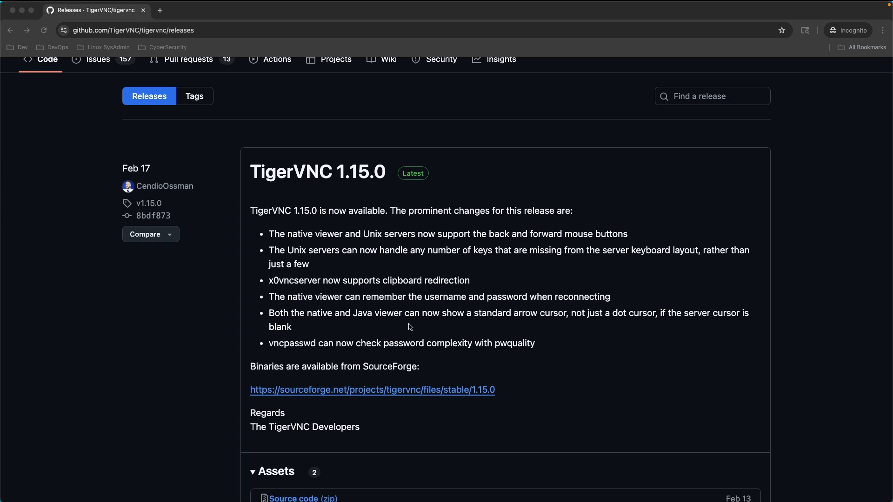
{"action": "mouse_move", "coordinate": [306, 355]}
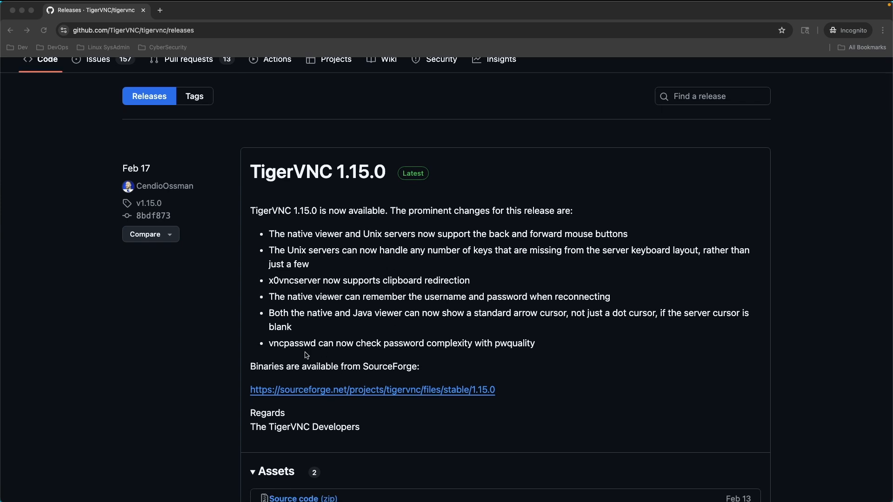
{"action": "mouse_move", "coordinate": [380, 373]}
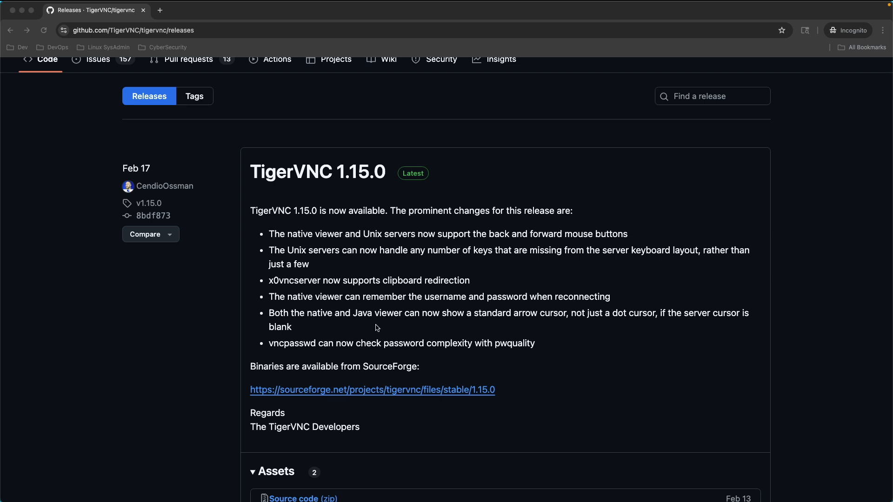
{"action": "mouse_move", "coordinate": [273, 354]}
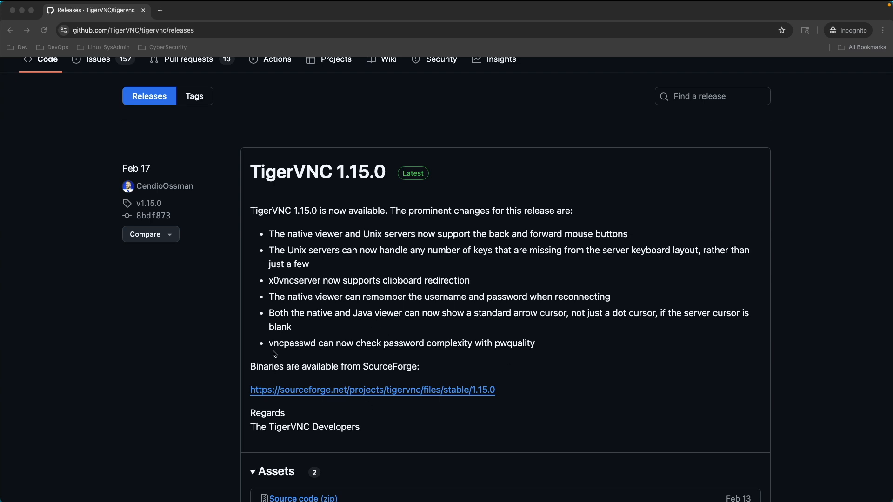
{"action": "mouse_move", "coordinate": [372, 379]}
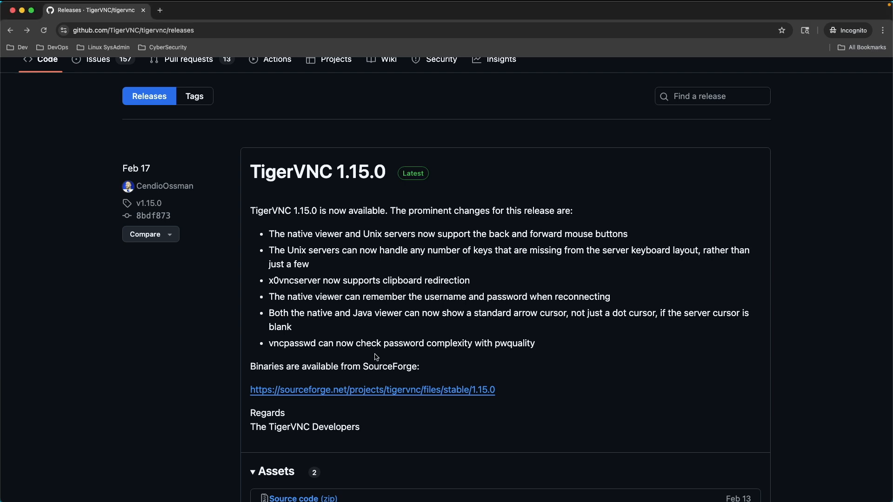
{"action": "mouse_move", "coordinate": [267, 205]}
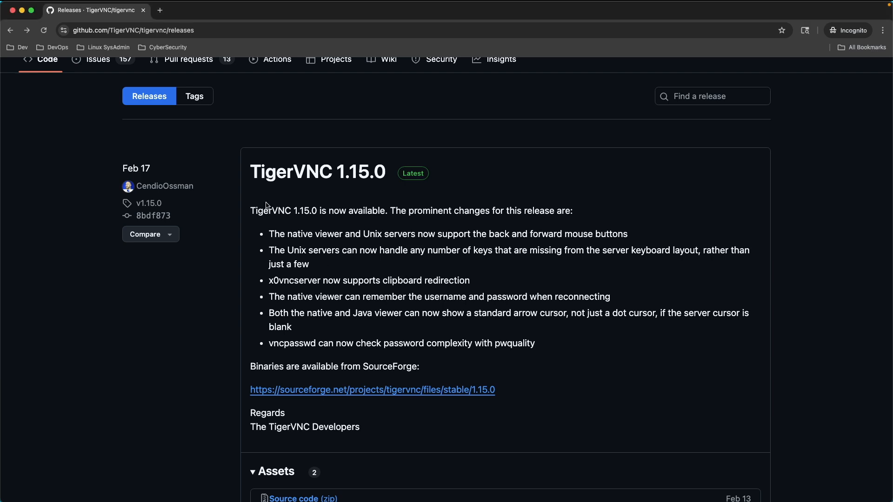
{"action": "mouse_move", "coordinate": [279, 204]}
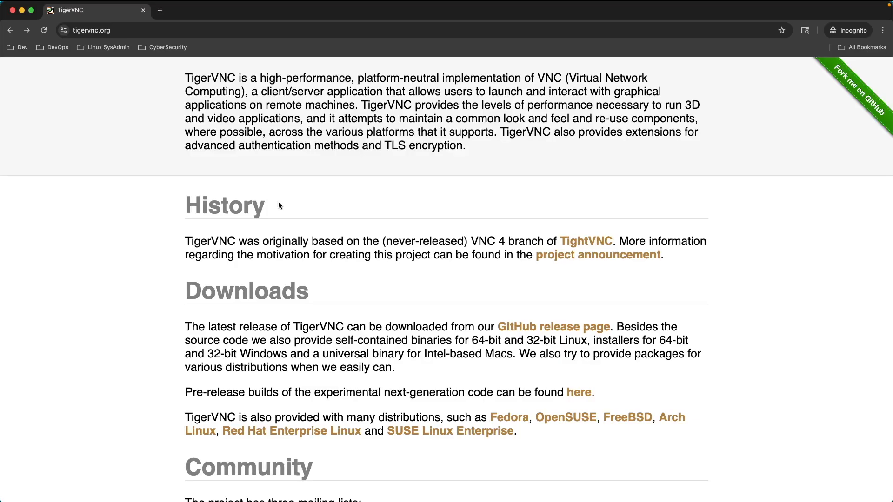
{"action": "mouse_move", "coordinate": [385, 289]}
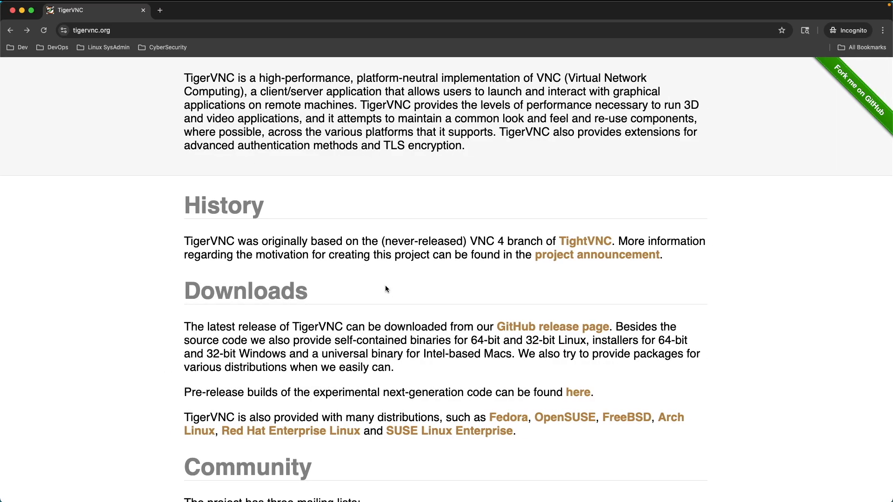
{"action": "left_click", "coordinate": [552, 327]}
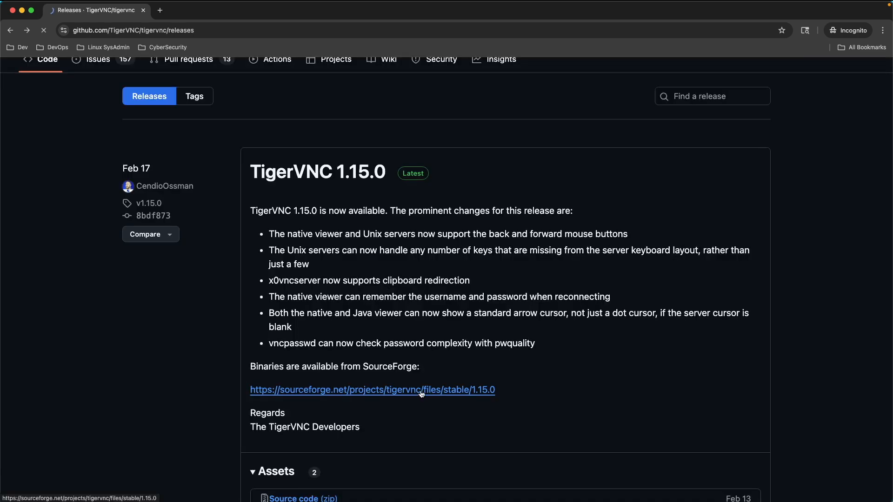
{"action": "left_click", "coordinate": [372, 390]}
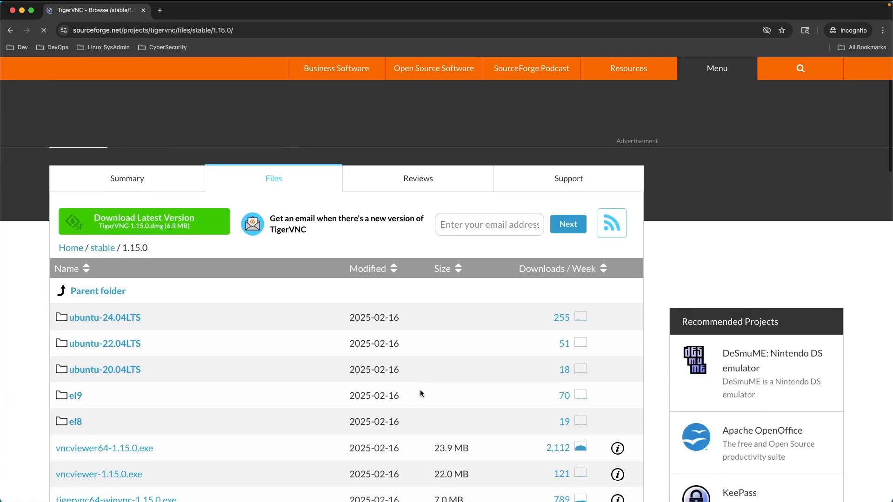
{"action": "scroll", "scroll_direction": "down", "scroll_amount": 3}
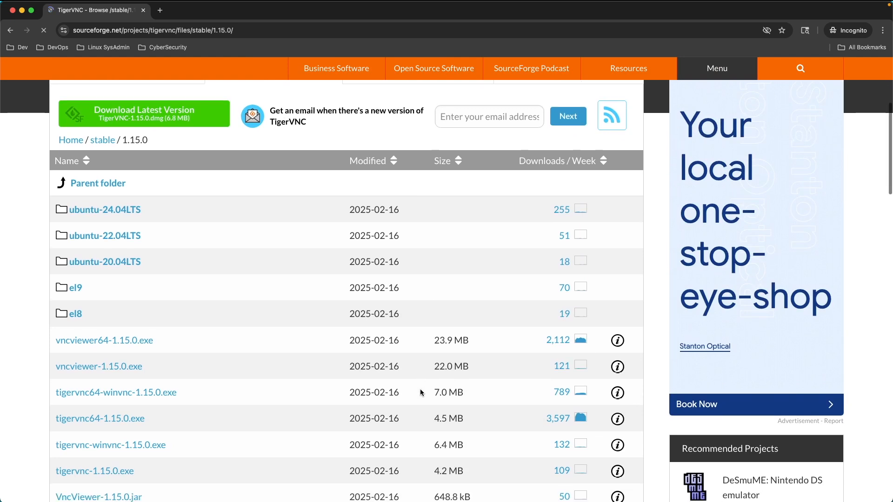
{"action": "scroll", "scroll_direction": "down", "scroll_amount": 3}
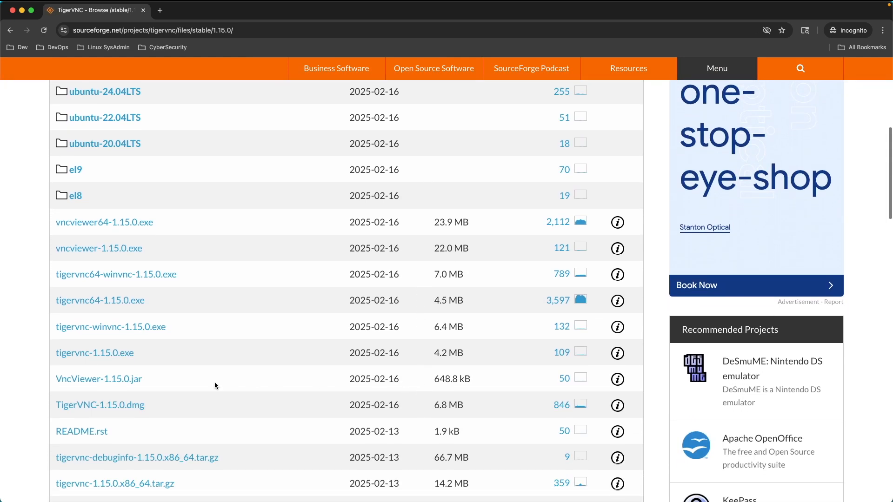
{"action": "mouse_move", "coordinate": [107, 402]}
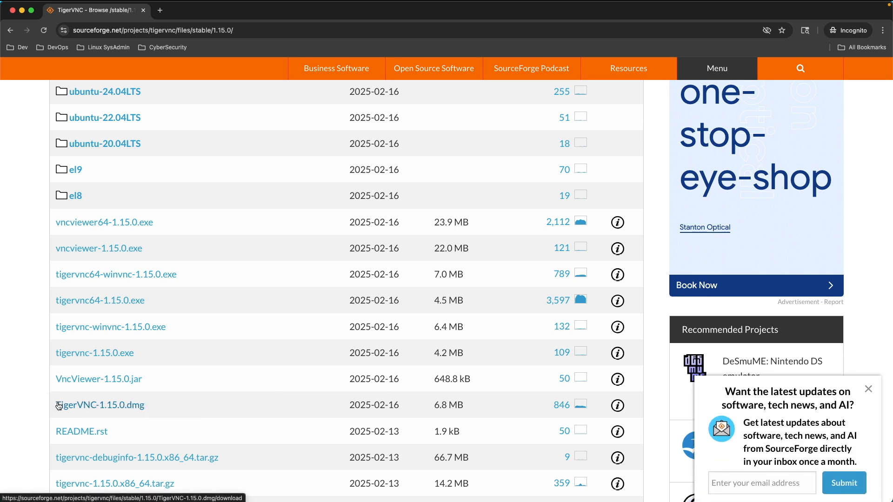
{"action": "mouse_move", "coordinate": [100, 405]}
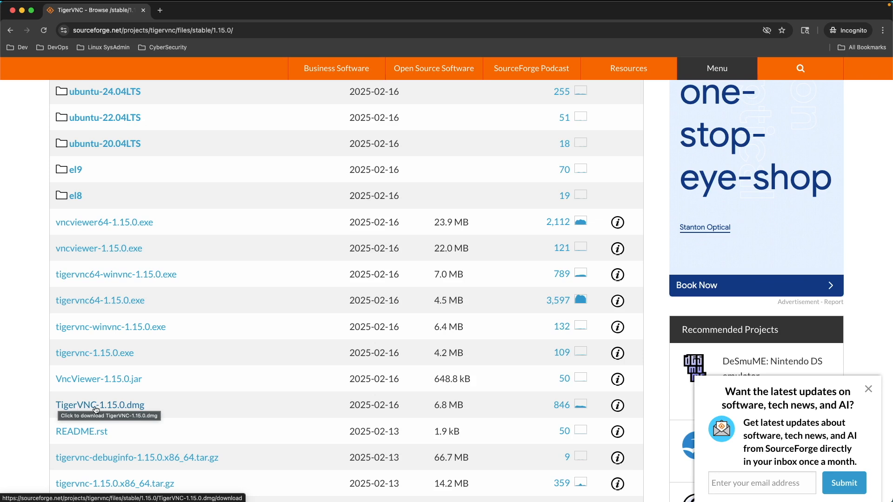
{"action": "mouse_move", "coordinate": [177, 422]}
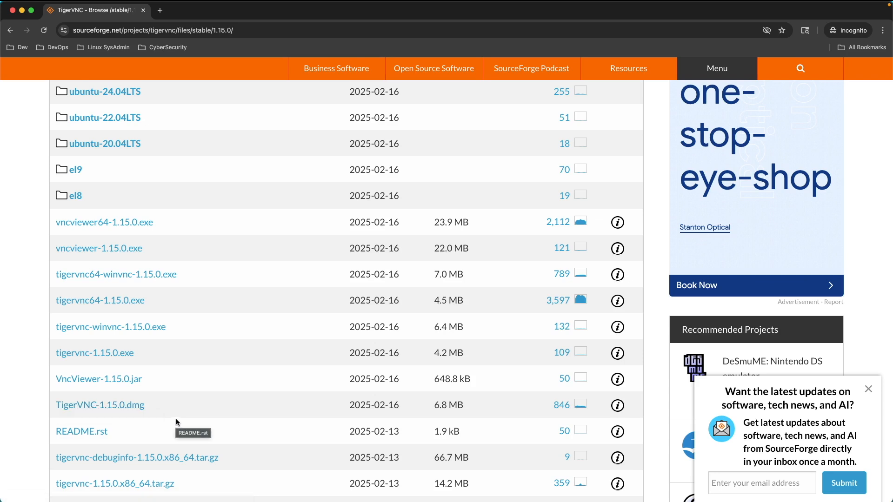
{"action": "mouse_move", "coordinate": [148, 411]}
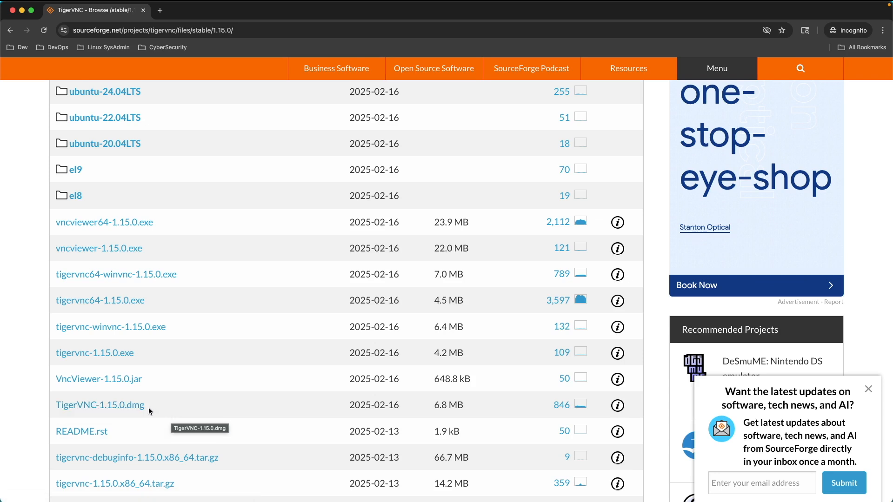
- Download TigerVNC-1.15.0.dmg and save the 6.8 MB disk image into Downloads
{"action": "left_click", "coordinate": [99, 405]}
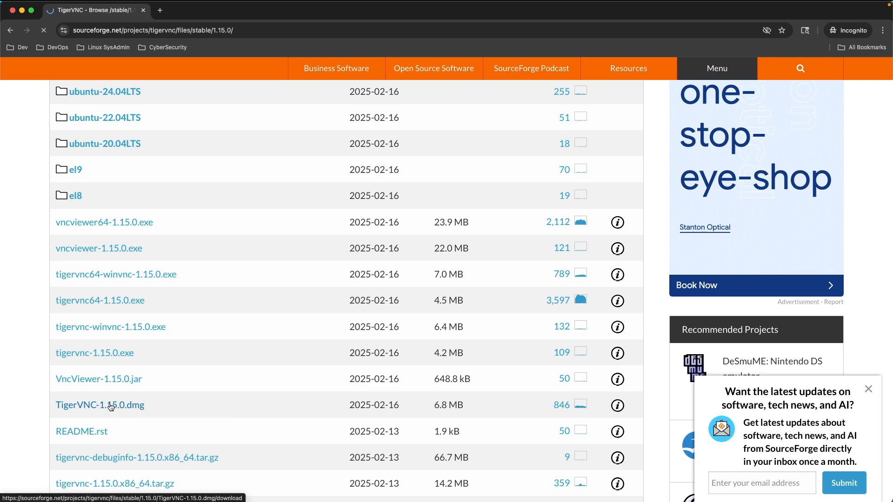
{"action": "left_click", "coordinate": [100, 405]}
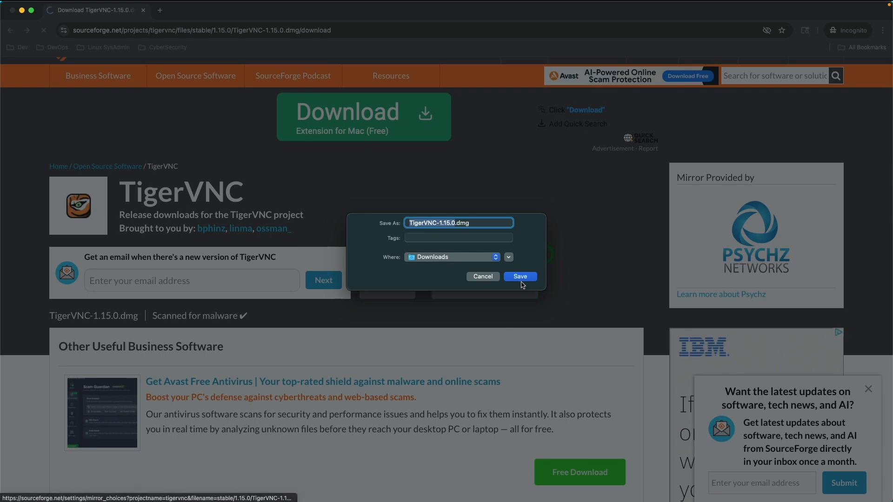
{"action": "left_click", "coordinate": [519, 277]}
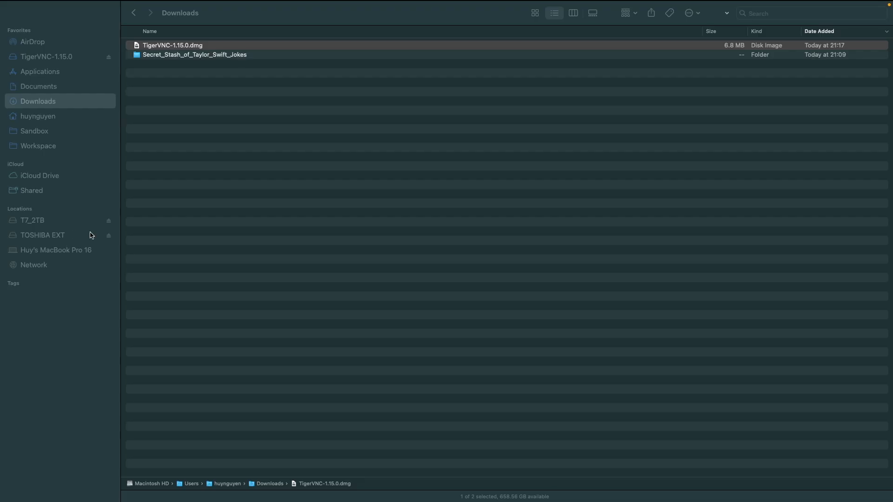
- Mount TigerVNC-1.15.0.dmg and copy TigerVNC viewer 1.15.0.app to Applications, replacing the old copy
{"action": "left_click", "coordinate": [173, 44]}
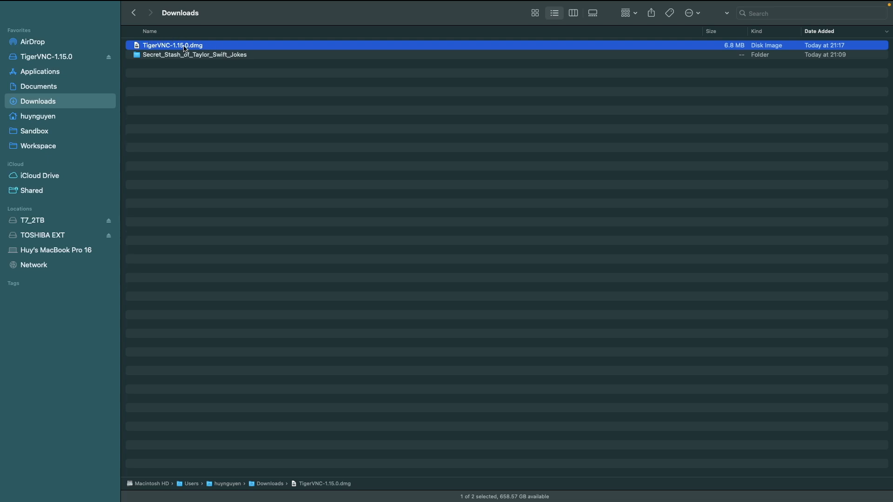
{"action": "double_click", "coordinate": [173, 45]}
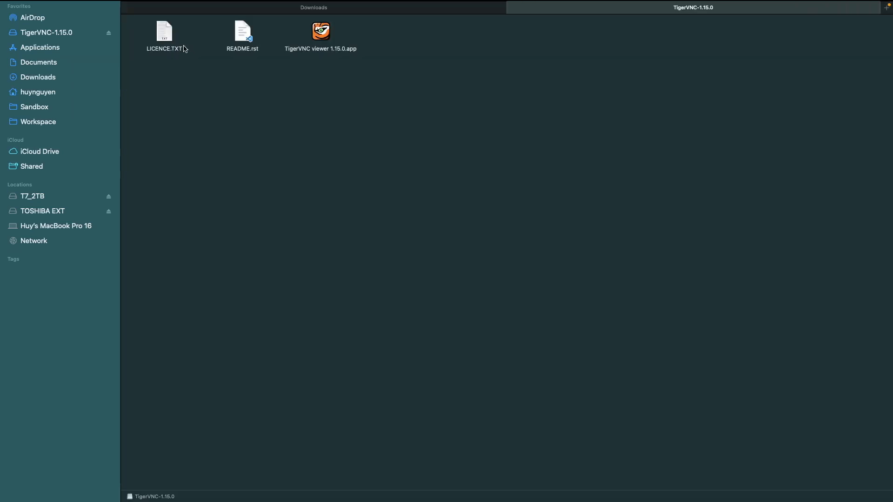
{"action": "mouse_move", "coordinate": [324, 56]}
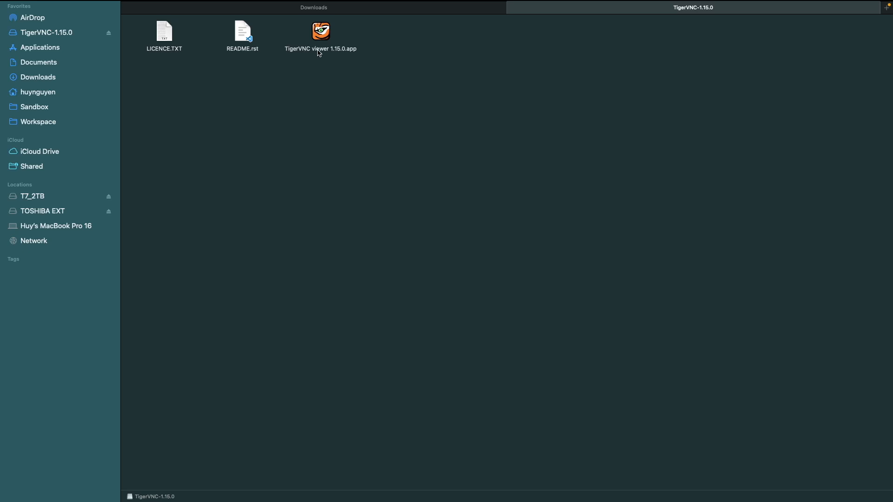
{"action": "mouse_move", "coordinate": [357, 57]}
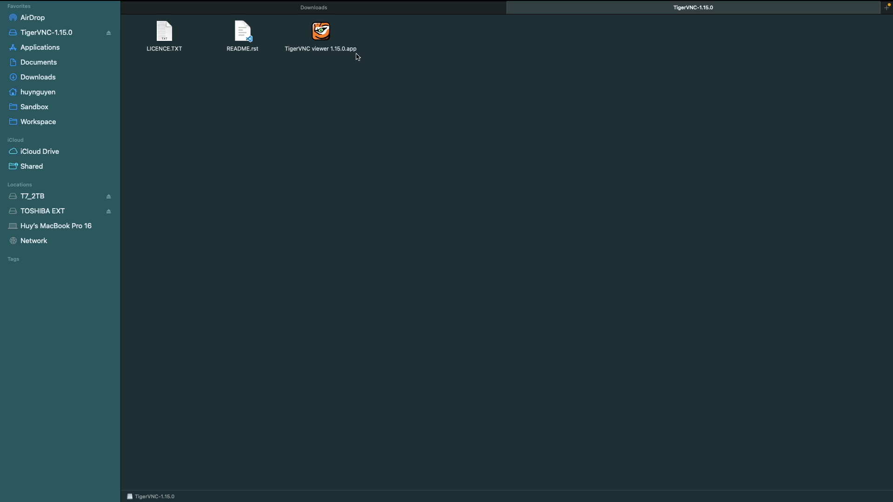
{"action": "mouse_move", "coordinate": [43, 48]}
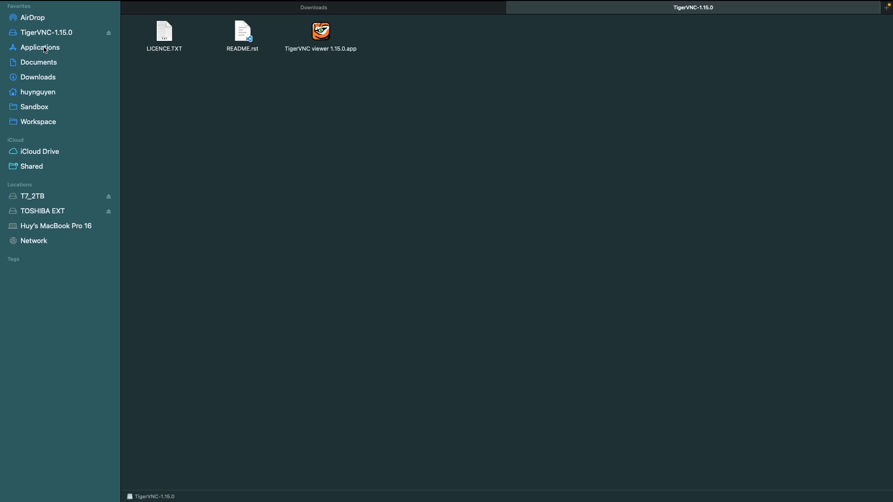
{"action": "mouse_move", "coordinate": [328, 45]}
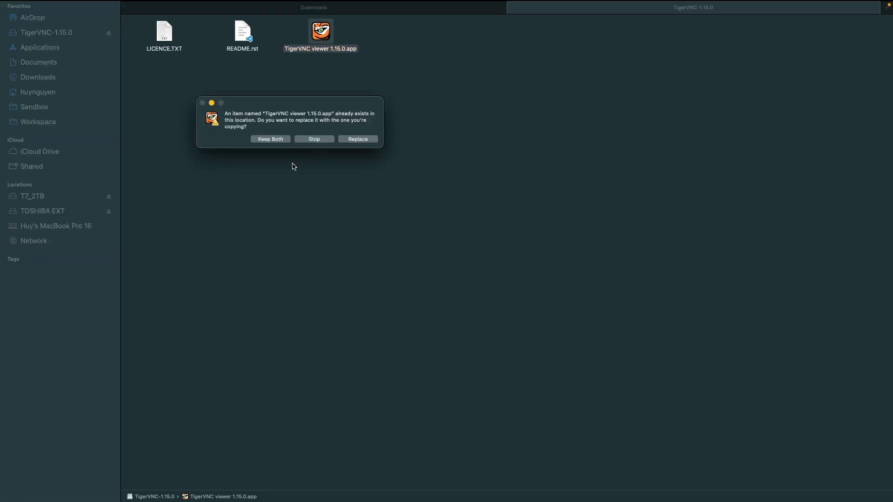
{"action": "left_click", "coordinate": [314, 139]}
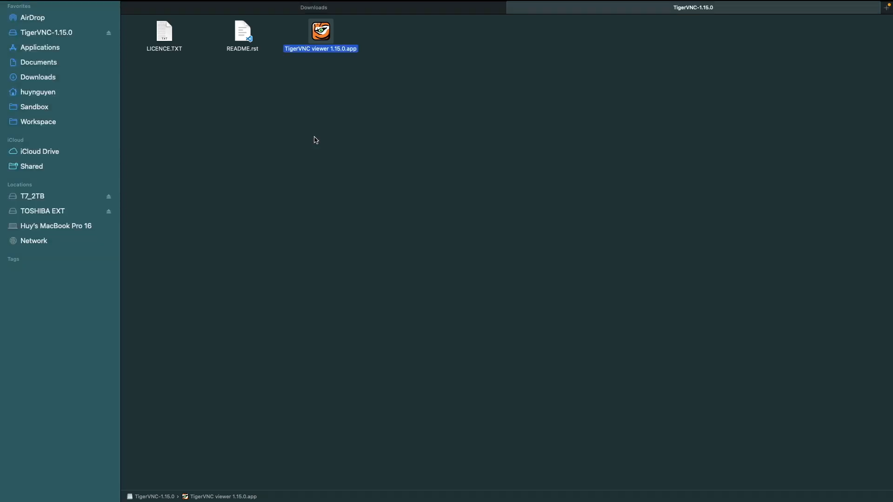
{"action": "mouse_move", "coordinate": [303, 101]}
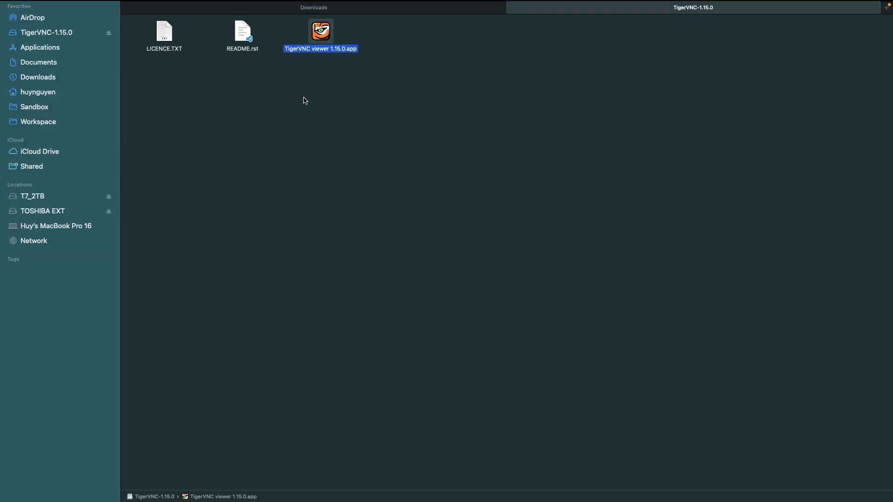
{"action": "mouse_move", "coordinate": [306, 77]}
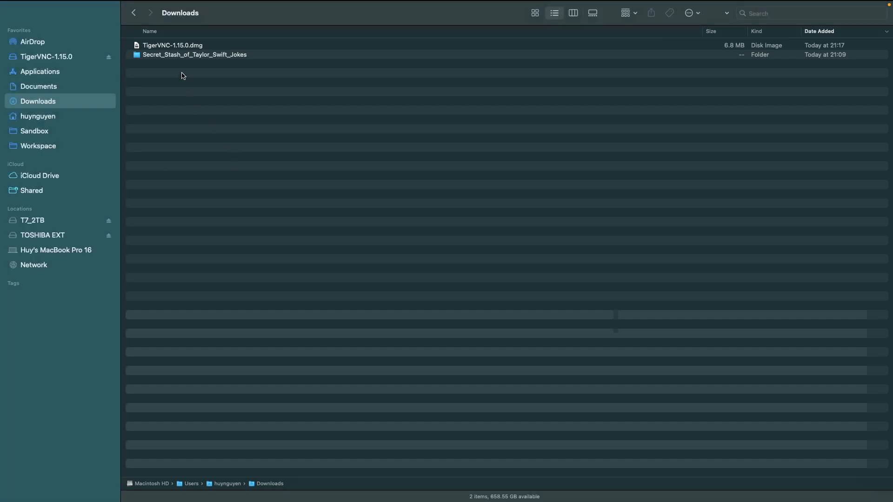
{"action": "mouse_move", "coordinate": [42, 73]}
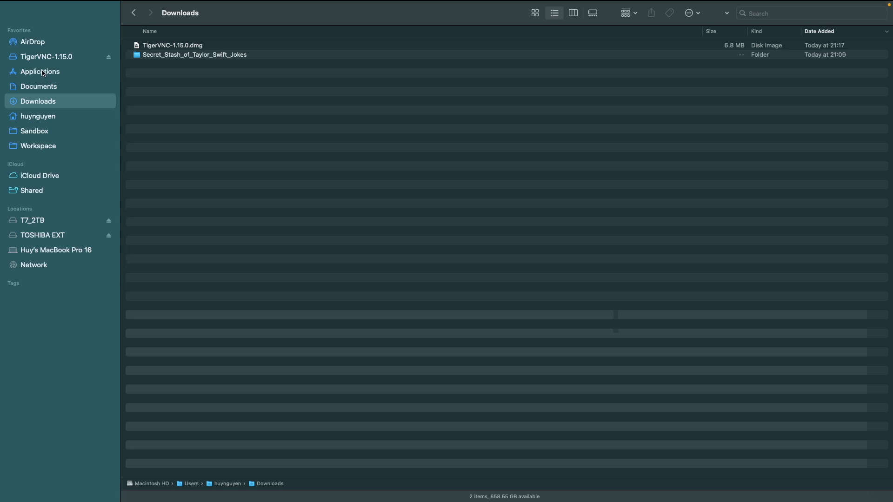
{"action": "mouse_move", "coordinate": [110, 60]}
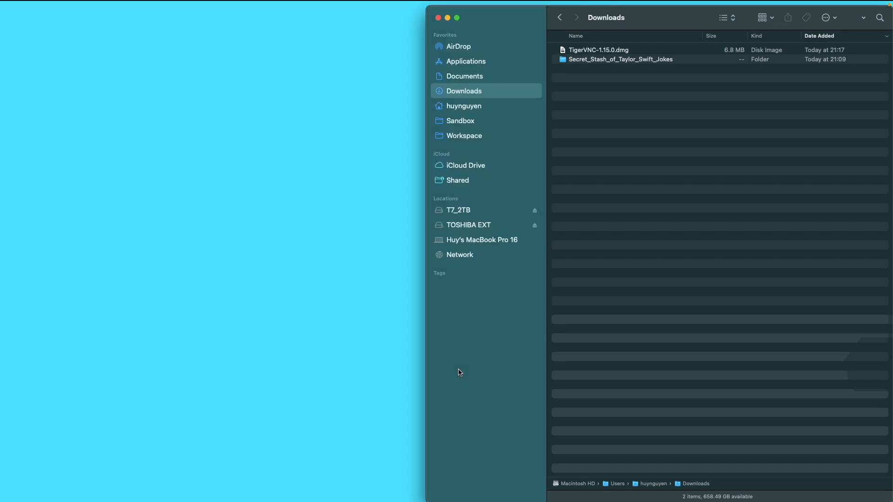
- Search Spotlight for 'tiger' so TigerVNC viewer 1.15.0.app is the top hit
{"action": "type", "text": "tiger"}
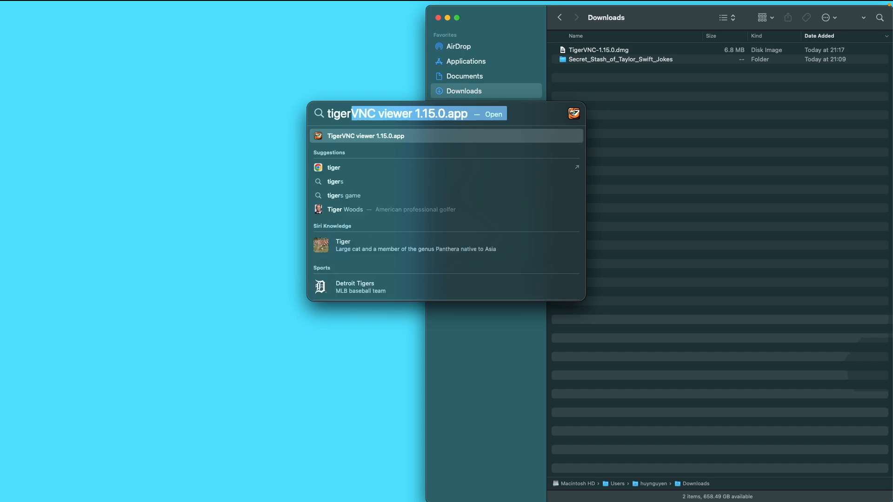
{"action": "mouse_move", "coordinate": [377, 136]}
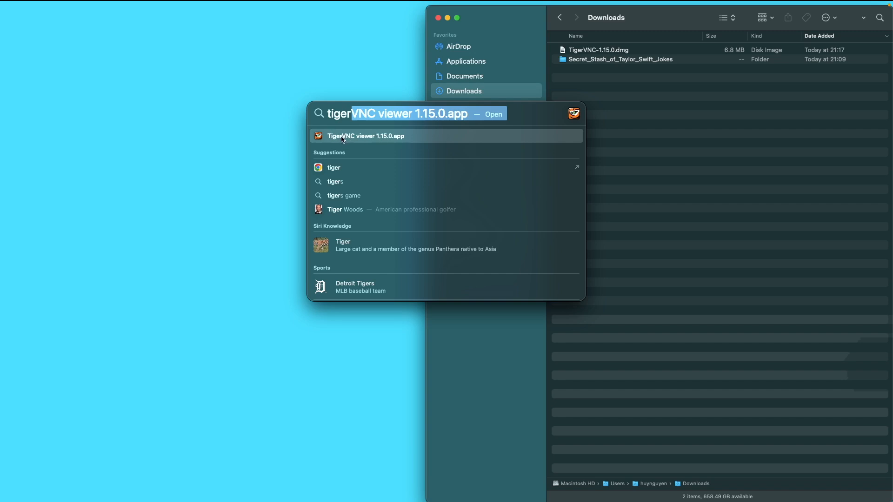
- Launch TigerVNC viewer 1.15.0 and connect to the Raspberry Pi VNC server
{"action": "left_click", "coordinate": [367, 136]}
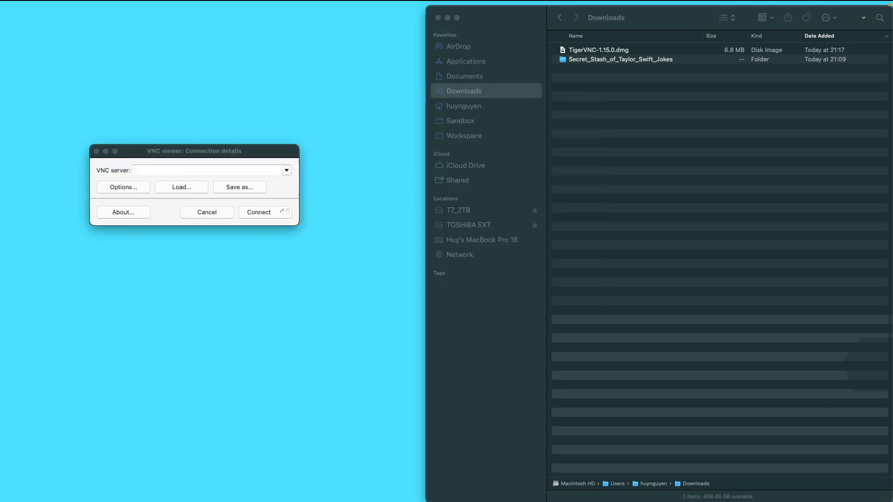
{"action": "mouse_move", "coordinate": [166, 158]}
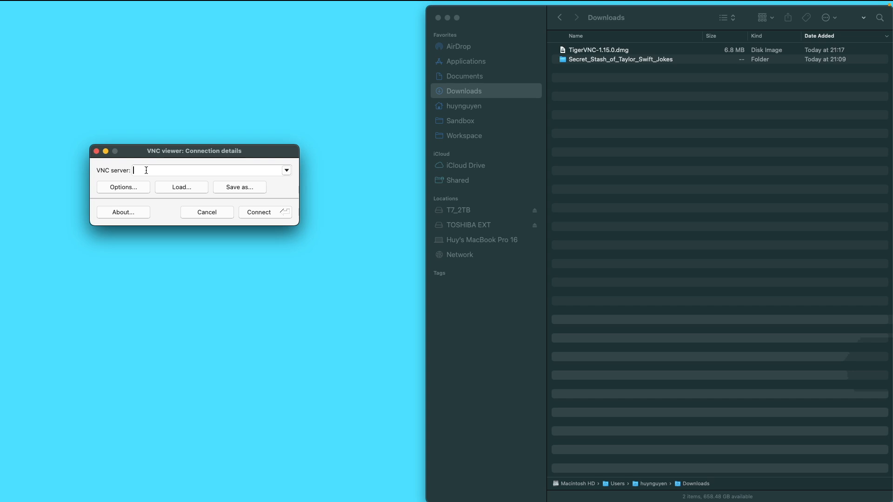
{"action": "mouse_move", "coordinate": [229, 193]}
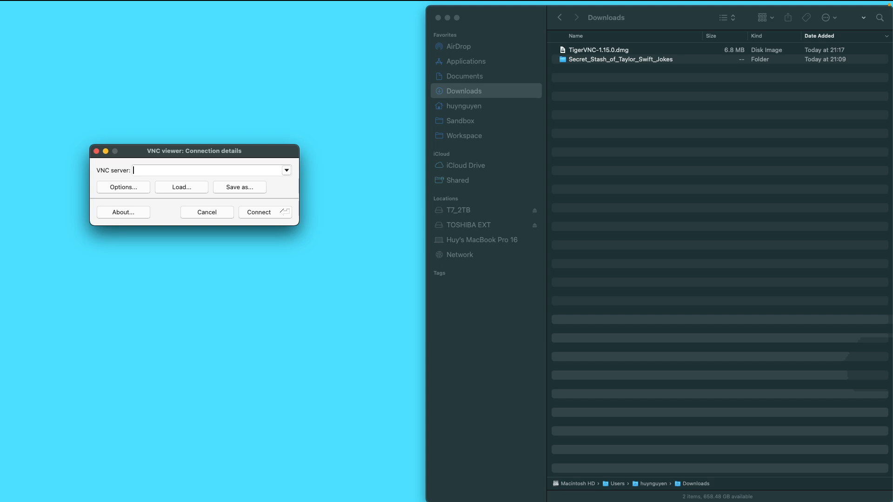
{"action": "left_click", "coordinate": [258, 213]}
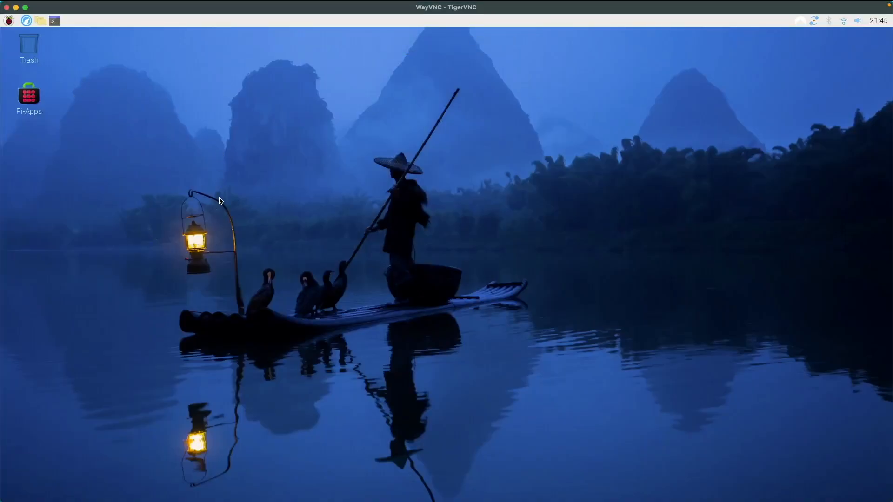
{"action": "mouse_move", "coordinate": [169, 11]}
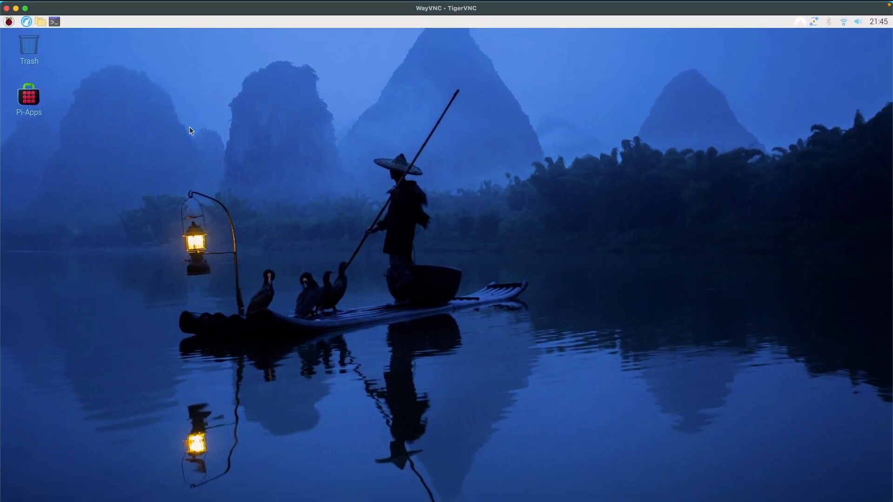
{"action": "mouse_move", "coordinate": [183, 122]}
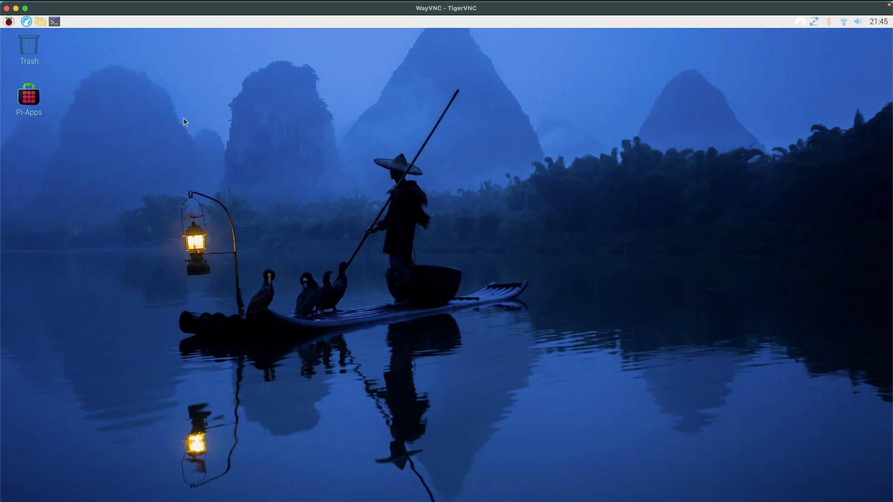
{"action": "mouse_move", "coordinate": [196, 187]}
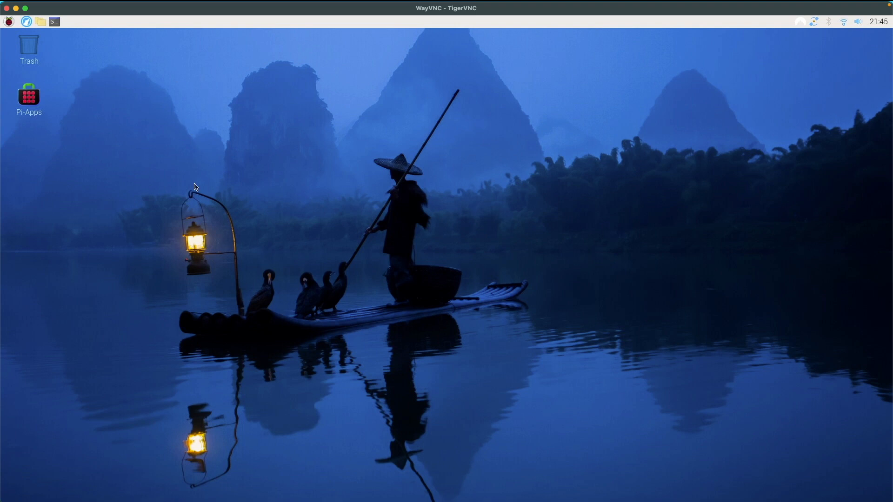
{"action": "mouse_move", "coordinate": [167, 181]}
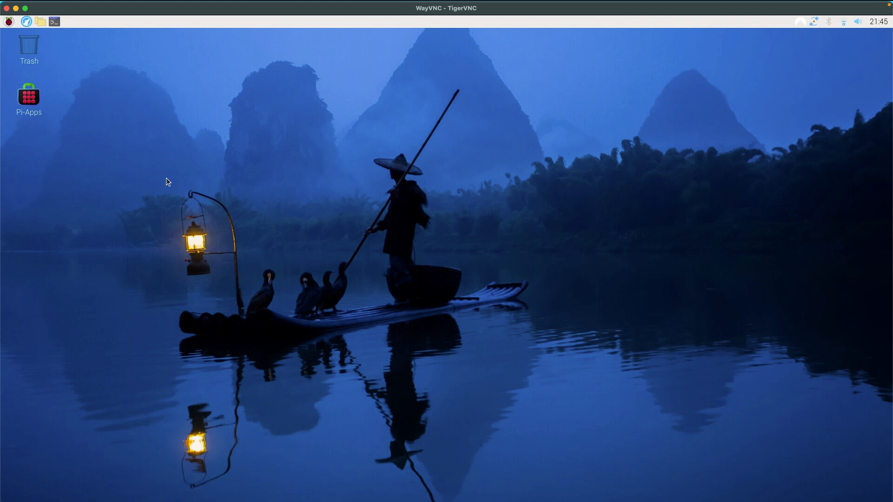
{"action": "mouse_move", "coordinate": [447, 310]}
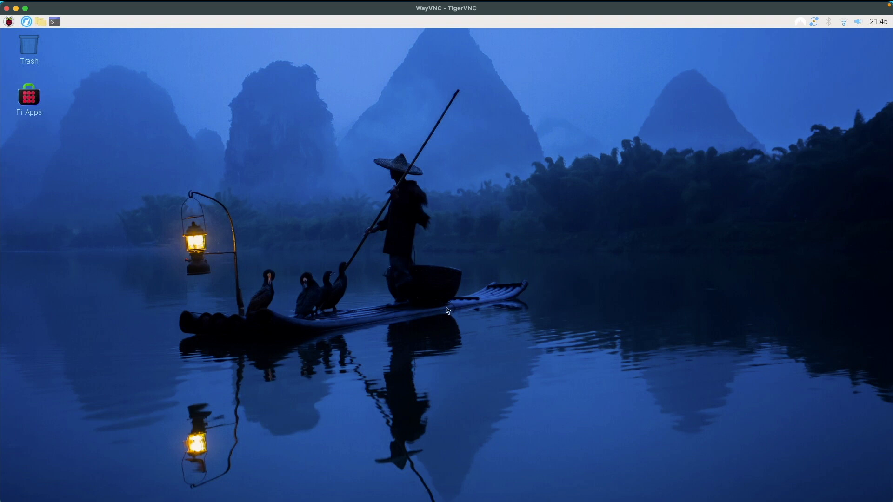
{"action": "mouse_move", "coordinate": [149, 125]}
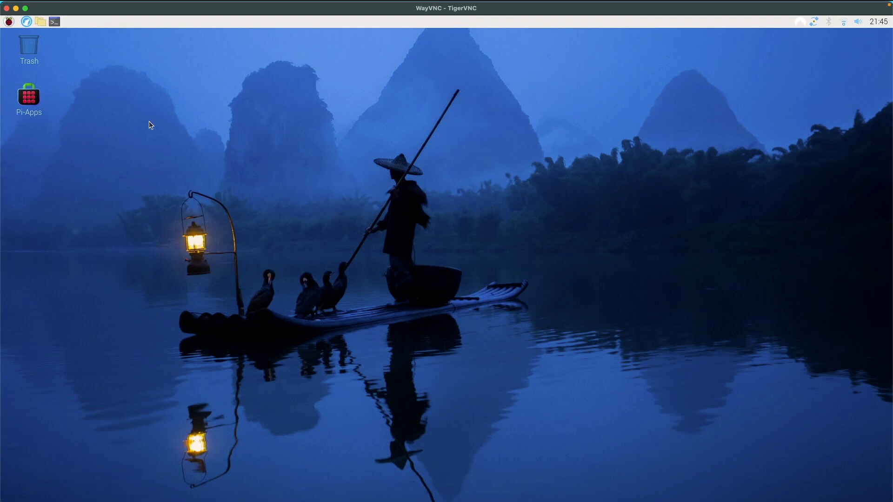
{"action": "mouse_move", "coordinate": [145, 120]}
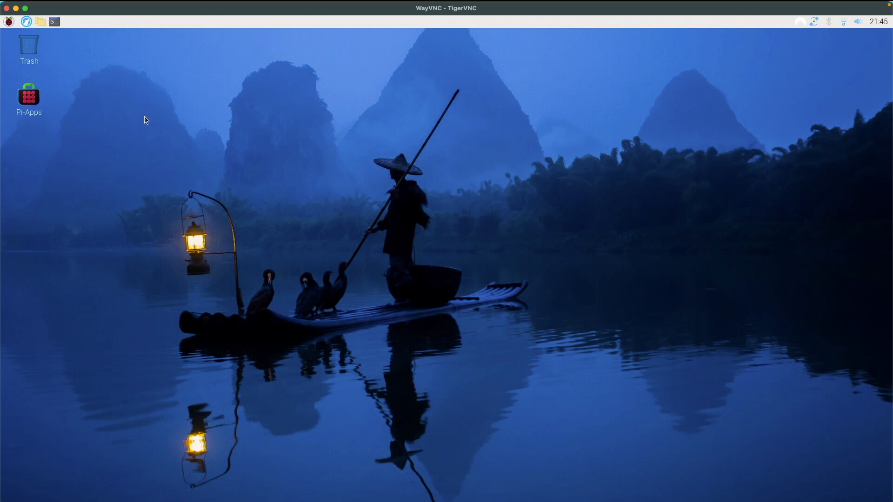
{"action": "mouse_move", "coordinate": [113, 82]}
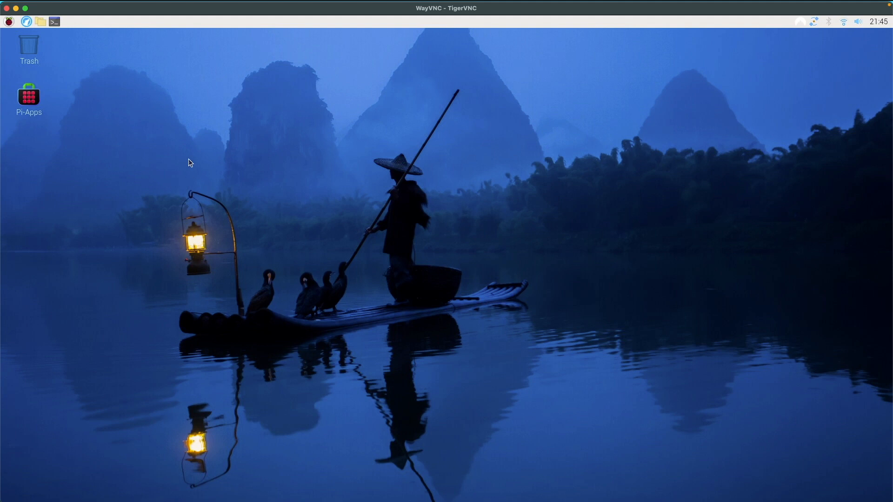
{"action": "mouse_move", "coordinate": [341, 88]}
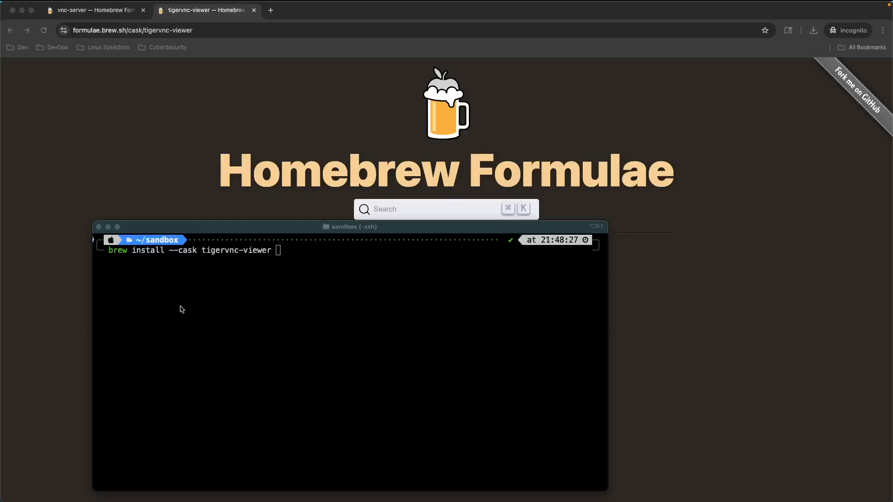
{"action": "mouse_move", "coordinate": [192, 301]}
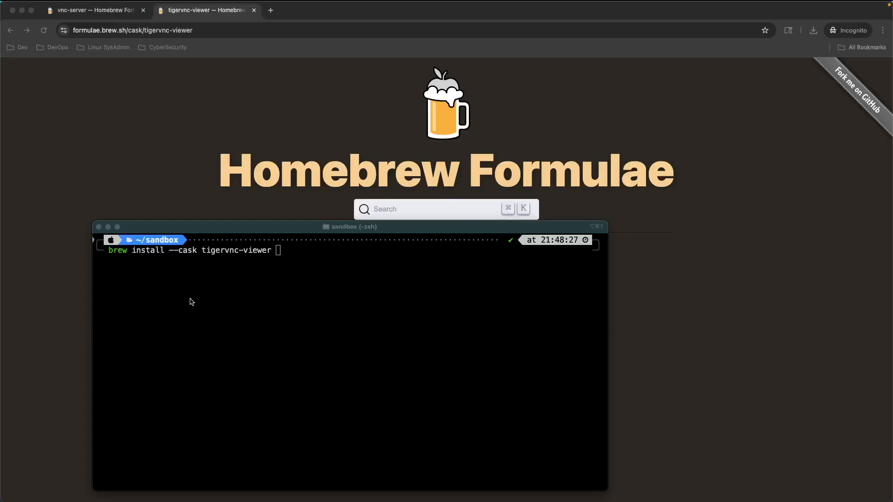
{"action": "mouse_move", "coordinate": [262, 258]}
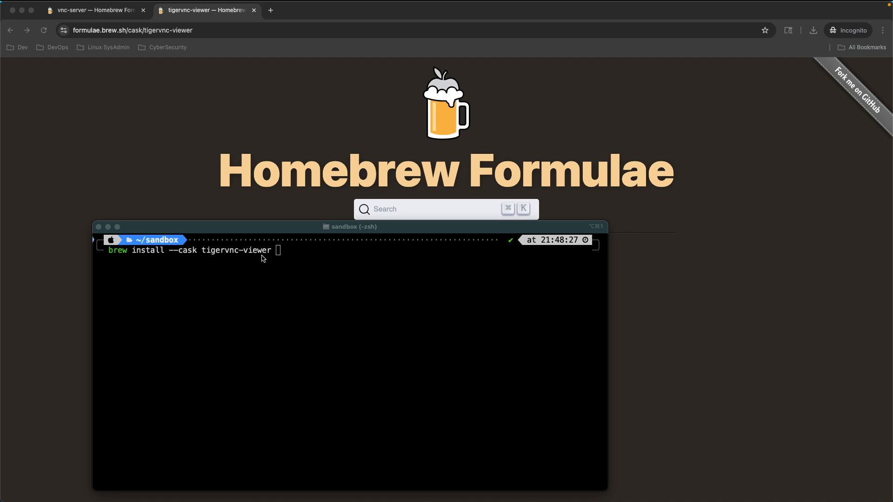
{"action": "mouse_move", "coordinate": [299, 250]}
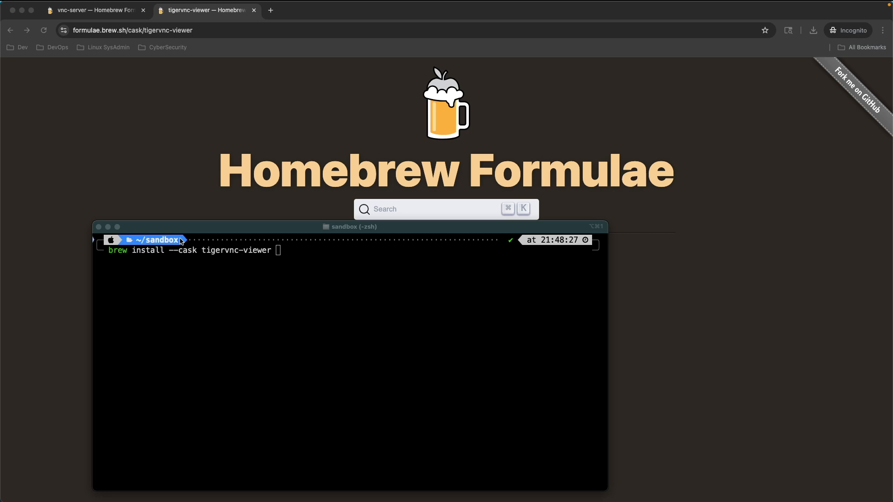
{"action": "mouse_move", "coordinate": [193, 257]}
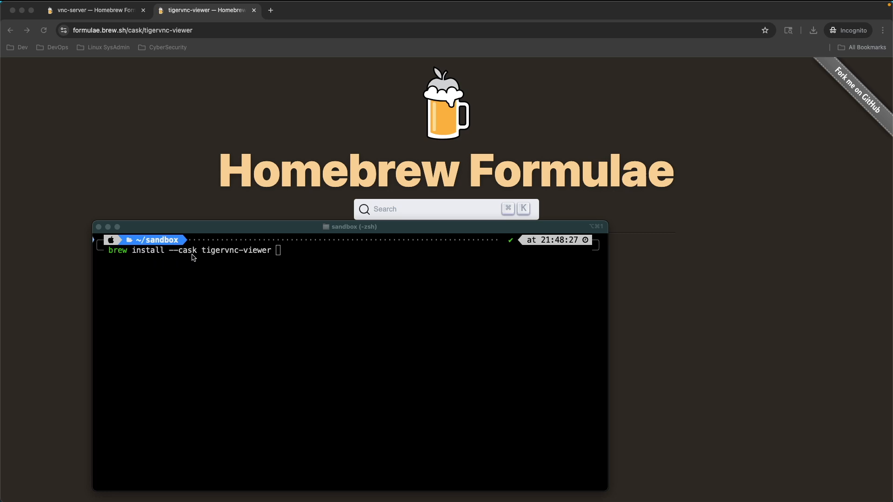
{"action": "mouse_move", "coordinate": [240, 258]}
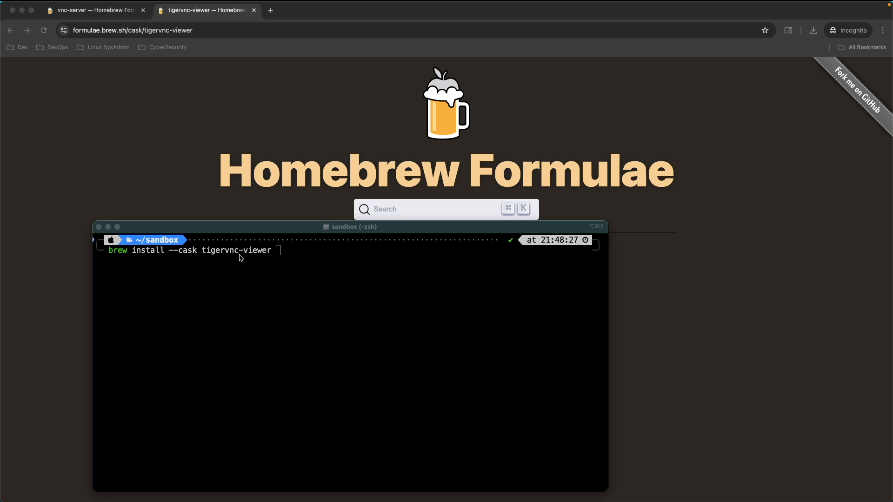
{"action": "mouse_move", "coordinate": [234, 254]}
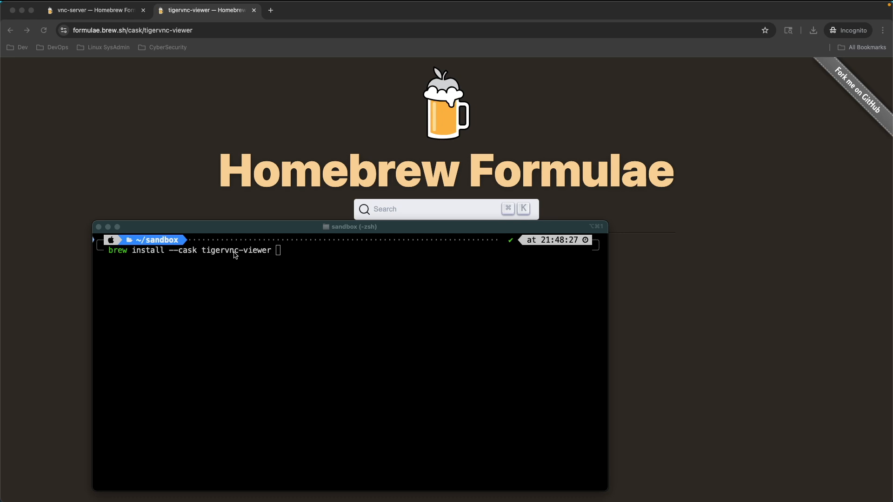
{"action": "mouse_move", "coordinate": [225, 257]}
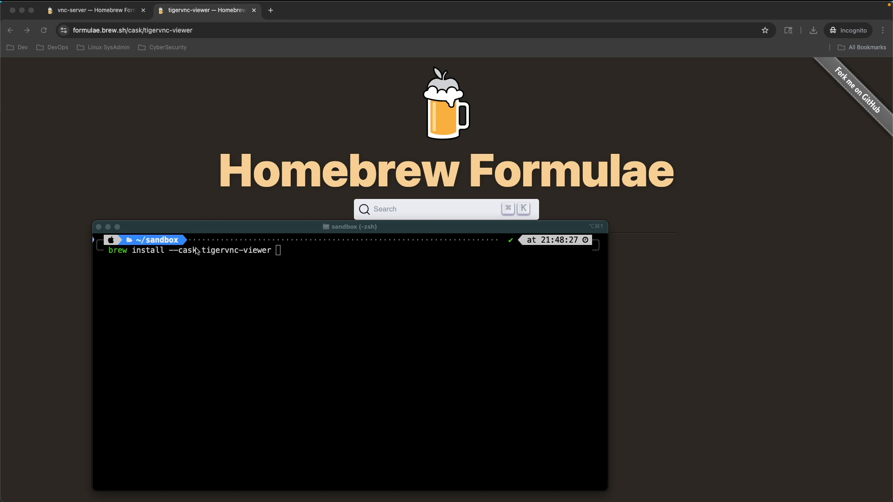
{"action": "mouse_move", "coordinate": [146, 171]}
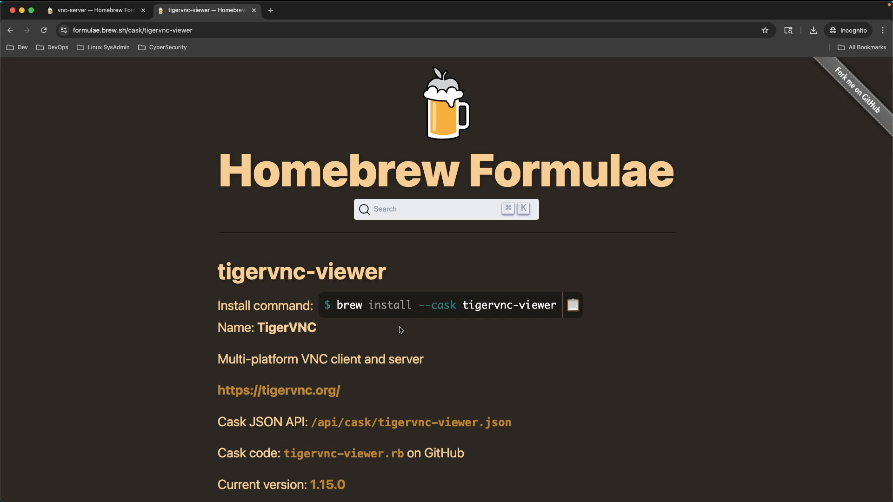
{"action": "mouse_move", "coordinate": [96, 10]}
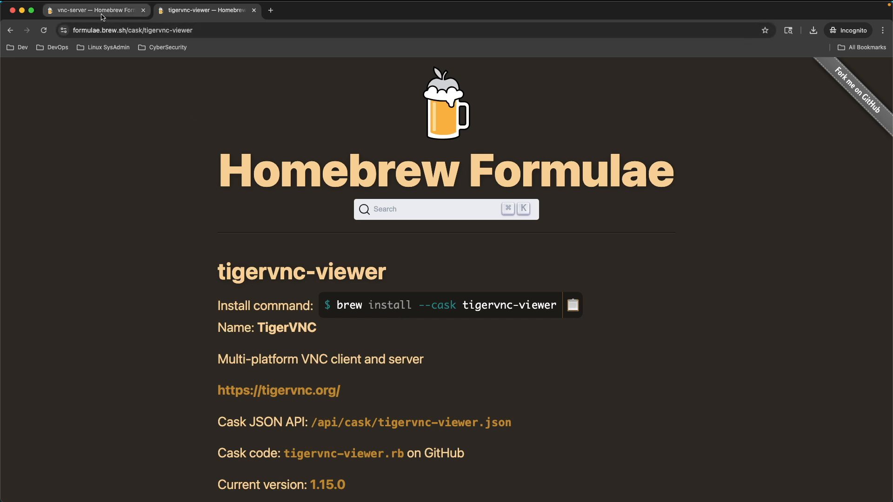
{"action": "left_click", "coordinate": [94, 11]}
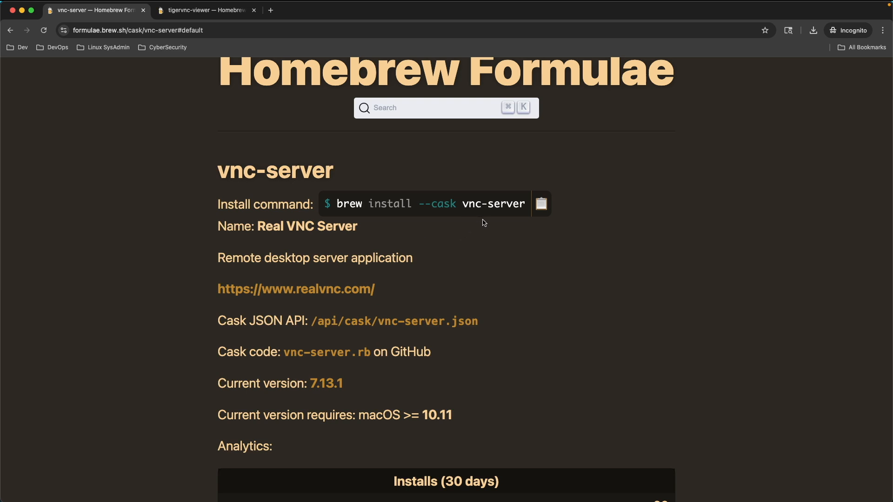
{"action": "mouse_move", "coordinate": [580, 245]}
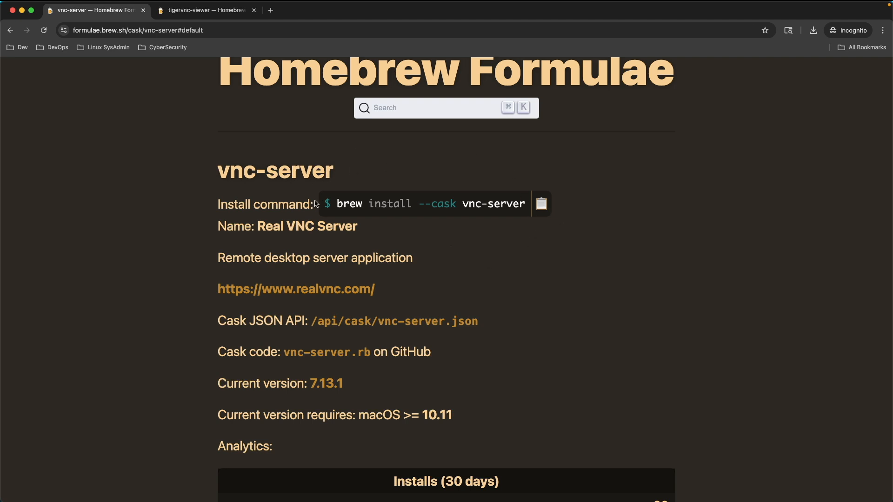
{"action": "left_click", "coordinate": [207, 10]}
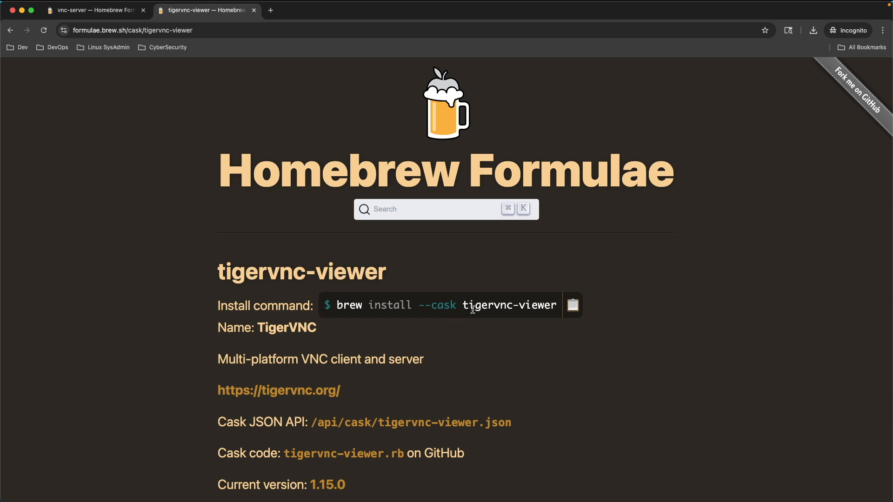
{"action": "mouse_move", "coordinate": [517, 309]}
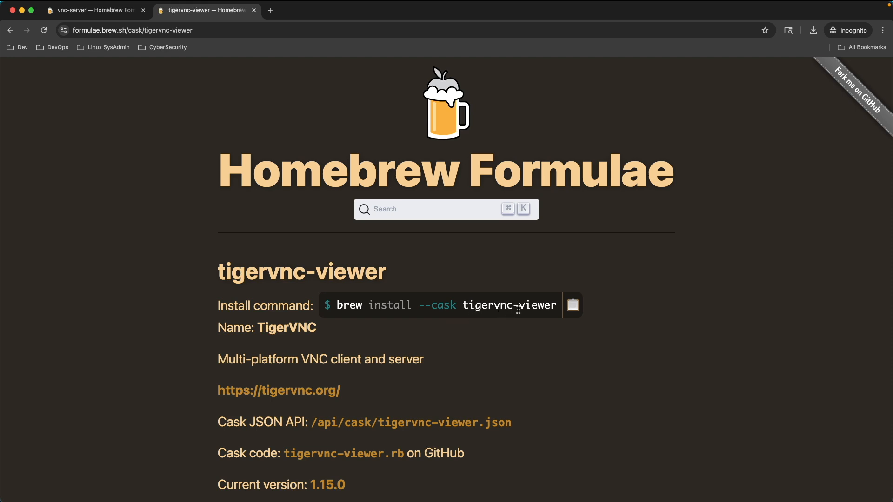
{"action": "mouse_move", "coordinate": [503, 295]}
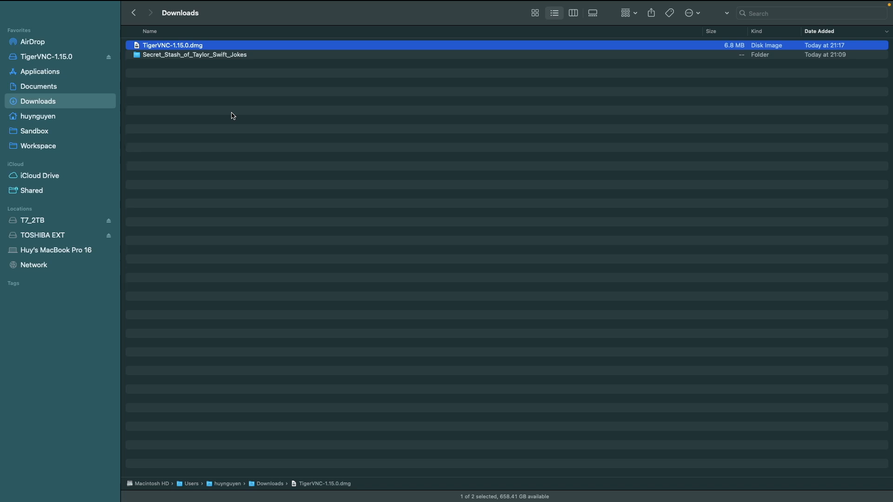
{"action": "mouse_move", "coordinate": [247, 80]}
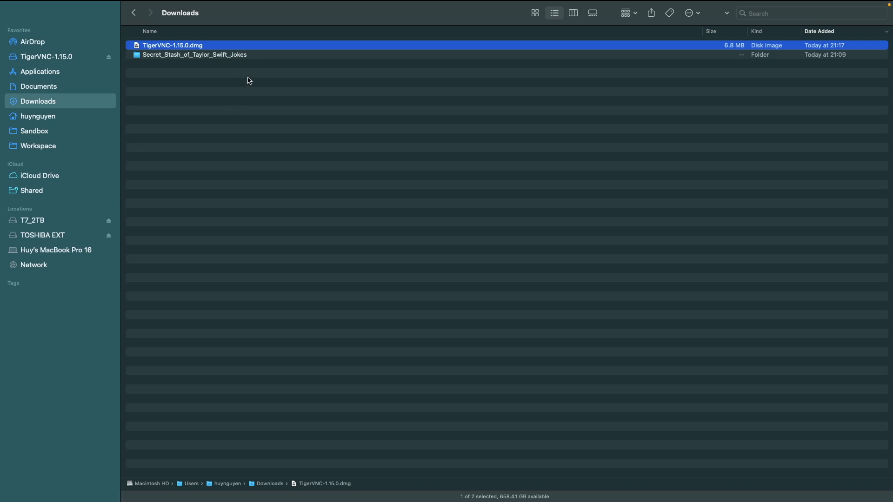
{"action": "mouse_move", "coordinate": [255, 50]}
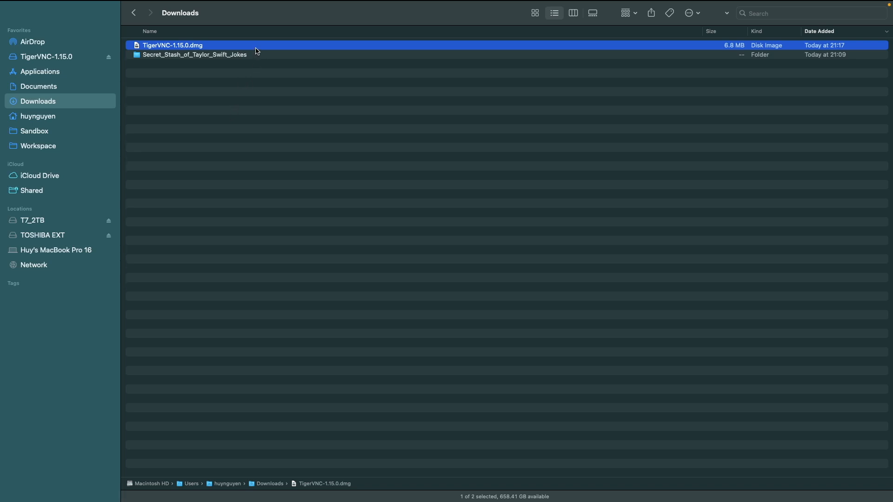
{"action": "mouse_move", "coordinate": [262, 57]}
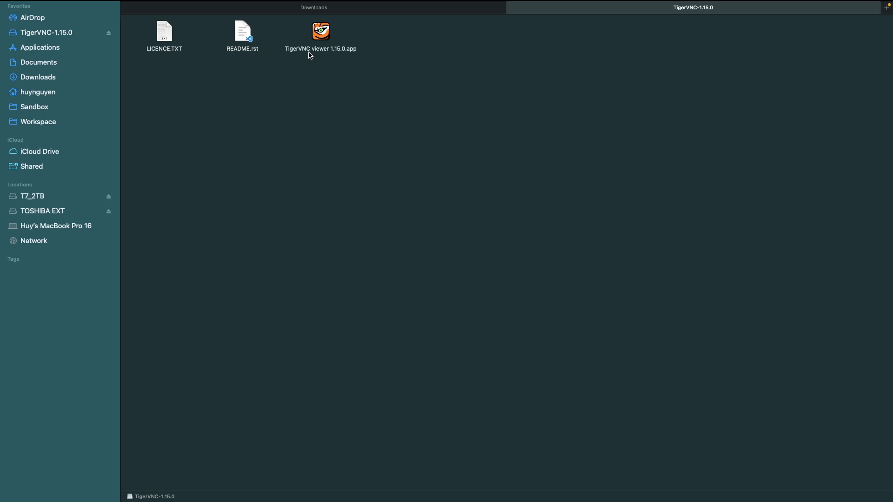
{"action": "left_click", "coordinate": [320, 31]}
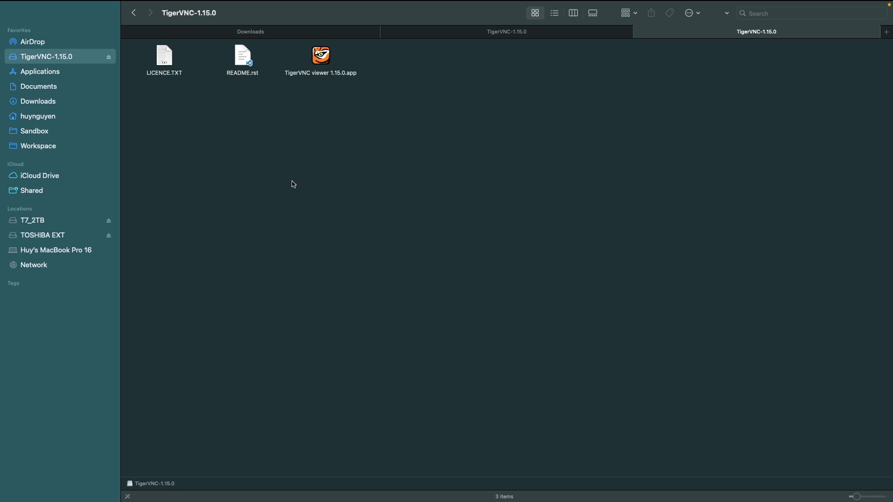
{"action": "mouse_move", "coordinate": [304, 168]}
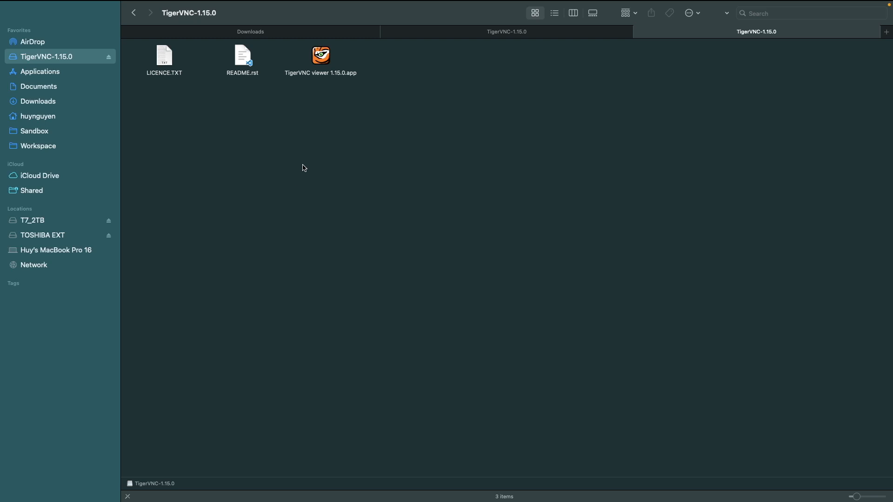
{"action": "mouse_move", "coordinate": [411, 230]}
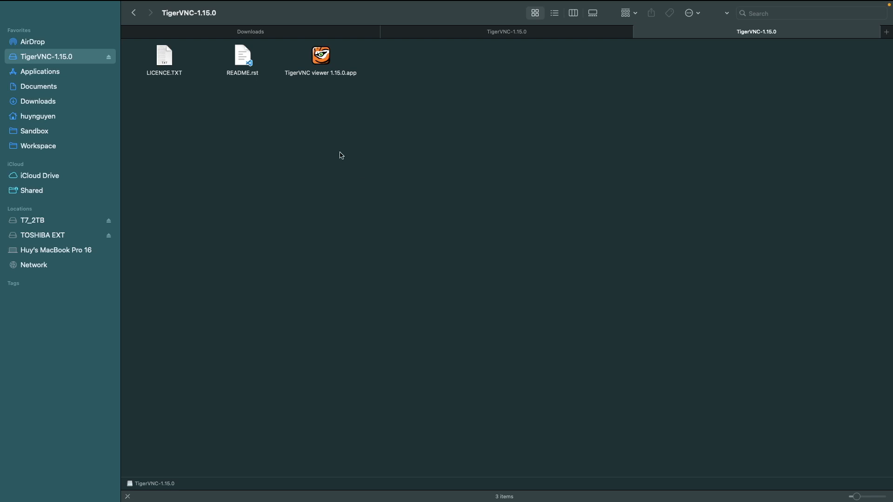
{"action": "mouse_move", "coordinate": [298, 128]}
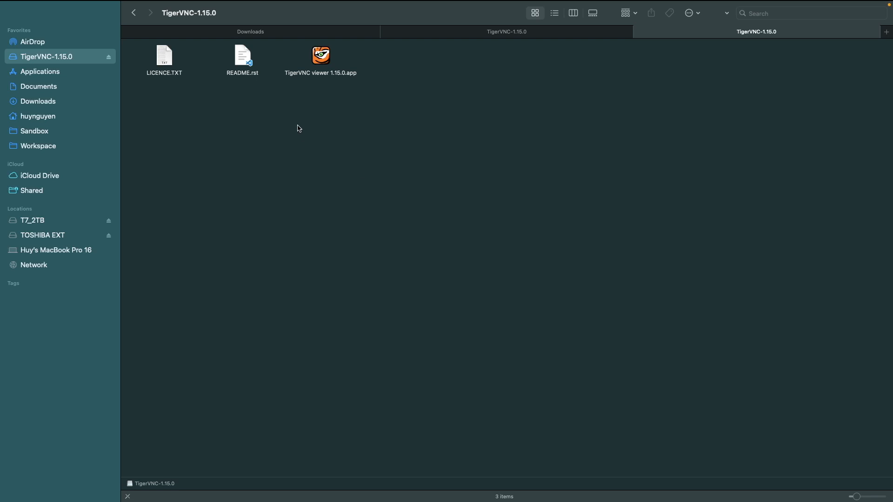
{"action": "mouse_move", "coordinate": [358, 148]}
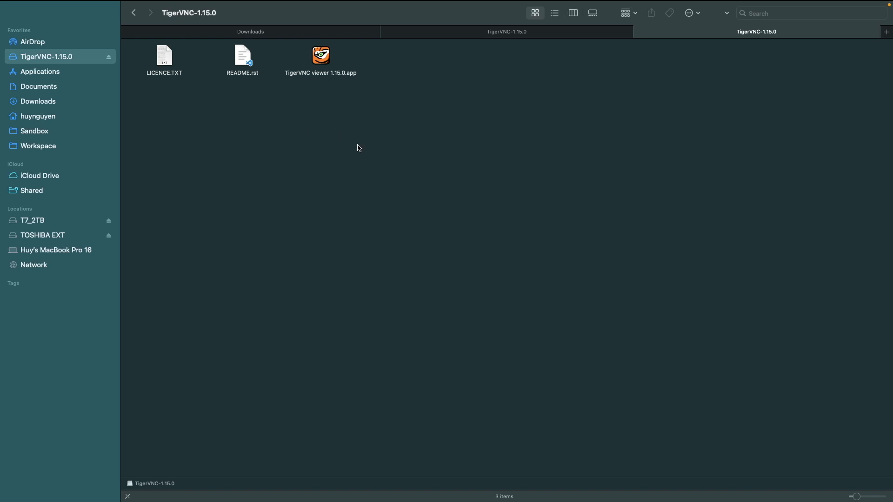
{"action": "mouse_move", "coordinate": [412, 210]}
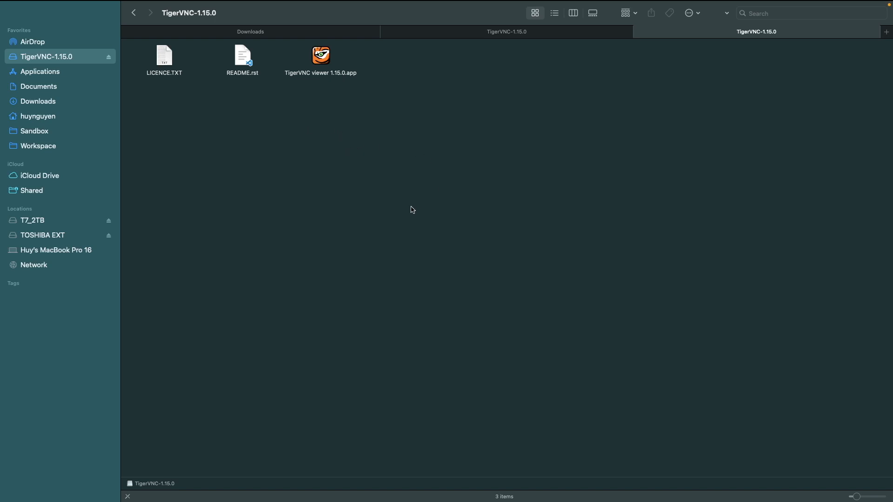